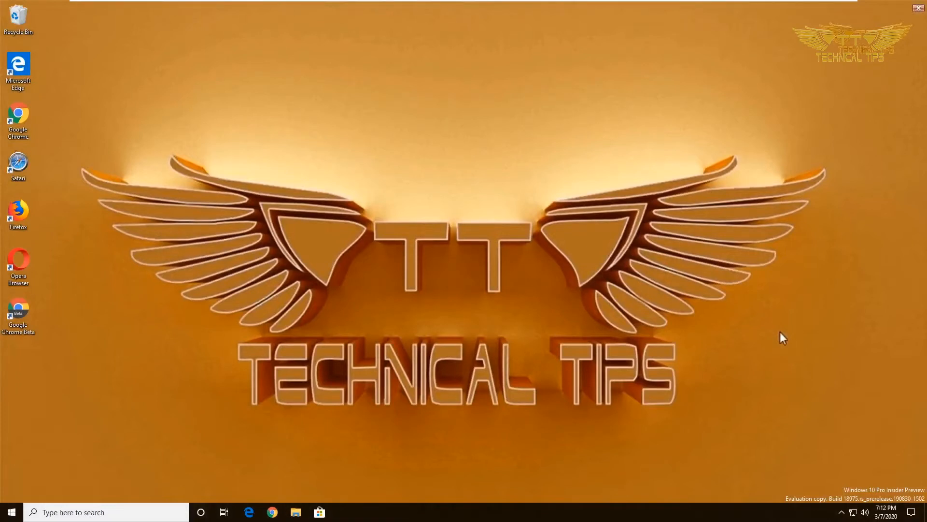
Run netplwiz and open Local Users and Groups from its Advanced tab.
{"action": "key", "text": "Win+r"}
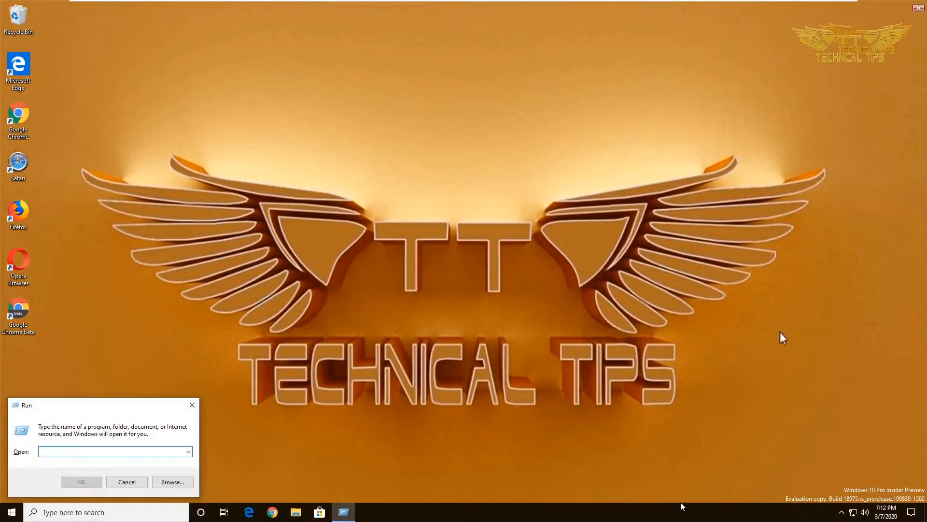
{"action": "type", "text": "netplwiz"}
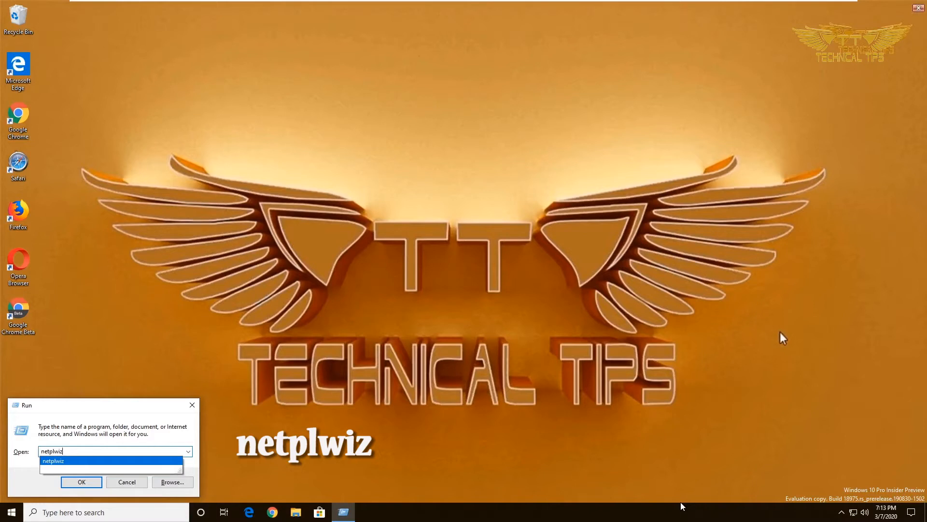
{"action": "left_click", "coordinate": [81, 481]}
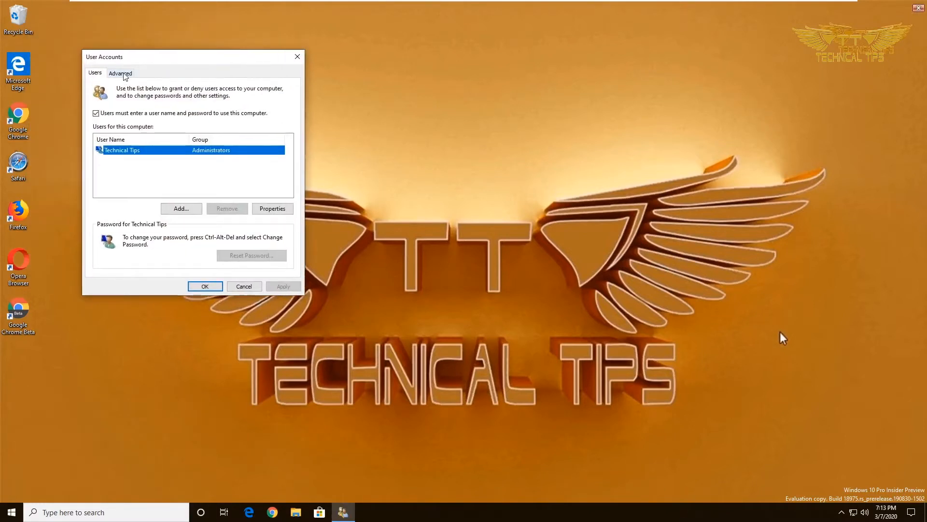
{"action": "left_click", "coordinate": [120, 72]}
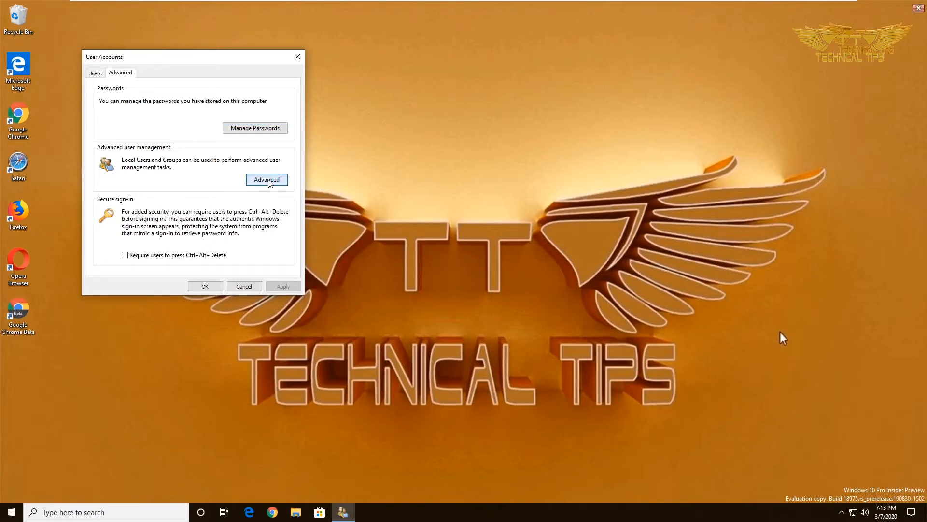
{"action": "left_click", "coordinate": [266, 179]}
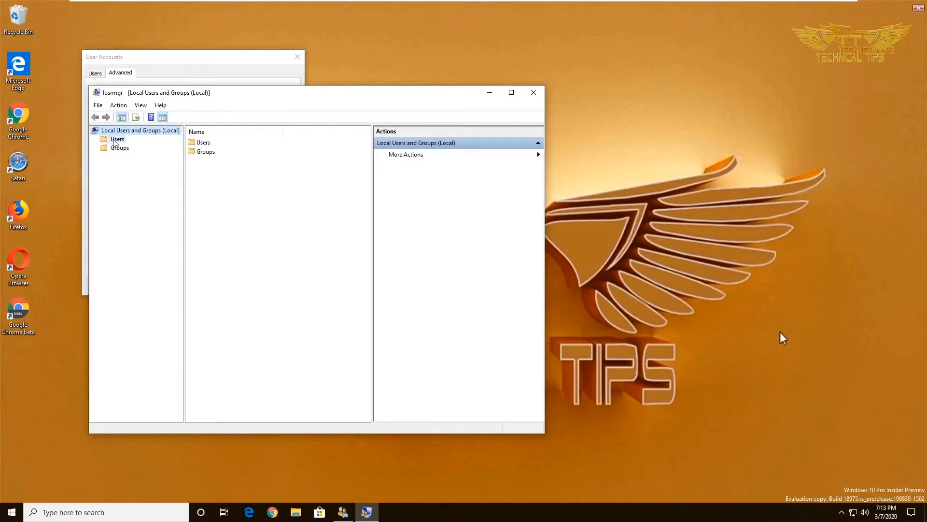
Open Technical Tips properties and leave Password never expires unchecked before confirming.
{"action": "left_click", "coordinate": [116, 139]}
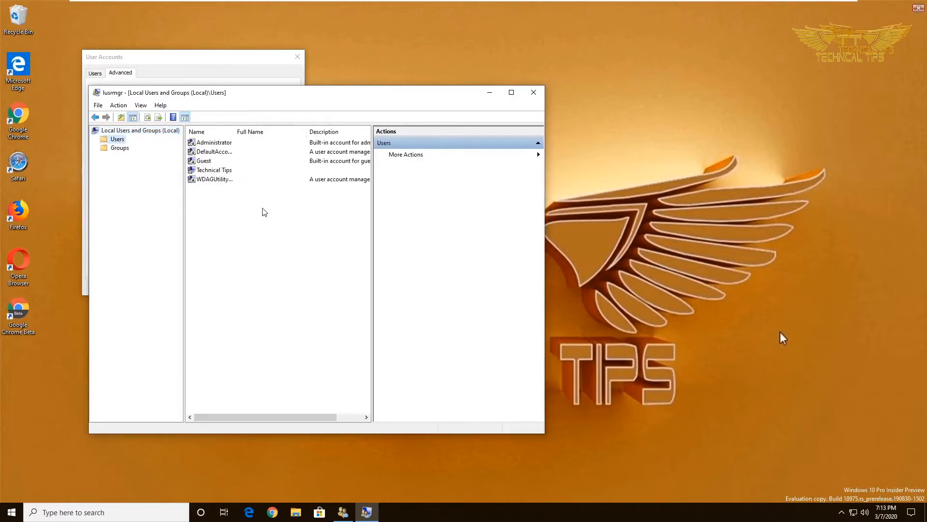
{"action": "mouse_move", "coordinate": [207, 176]}
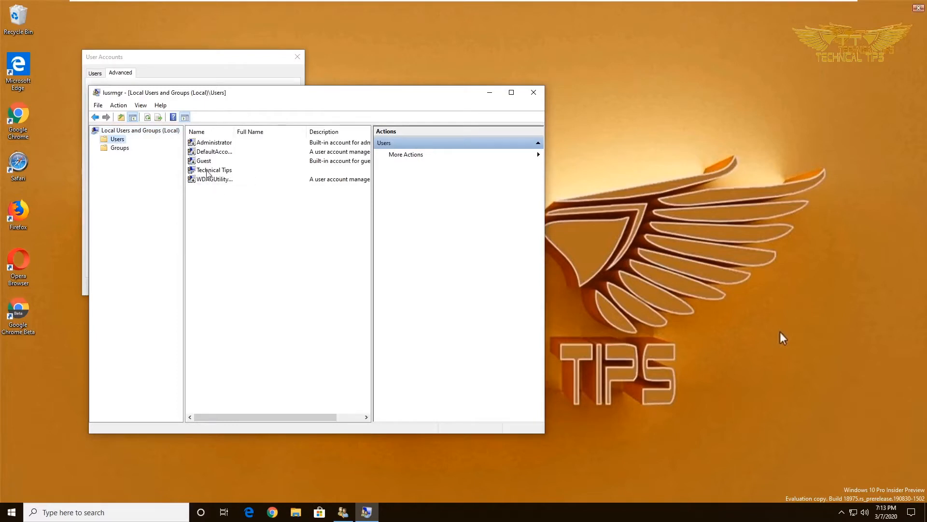
{"action": "left_click", "coordinate": [214, 170]}
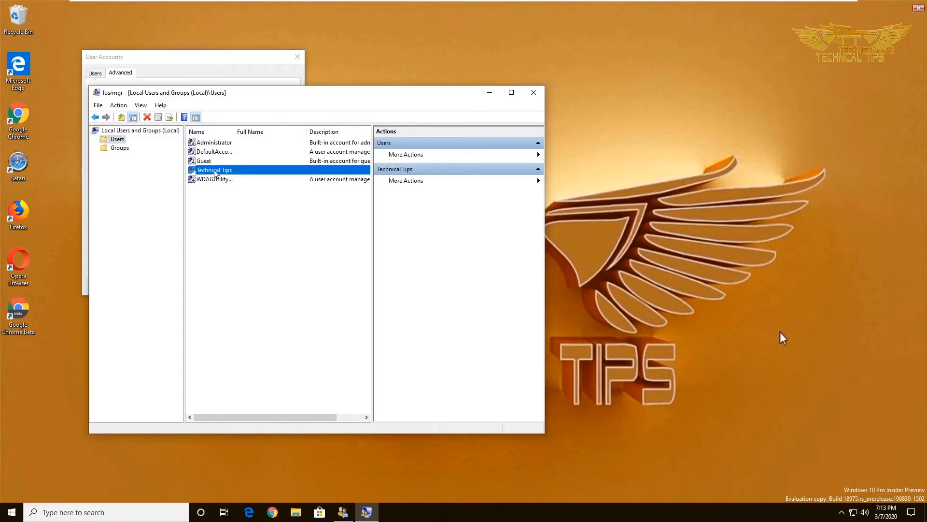
{"action": "right_click", "coordinate": [213, 169]}
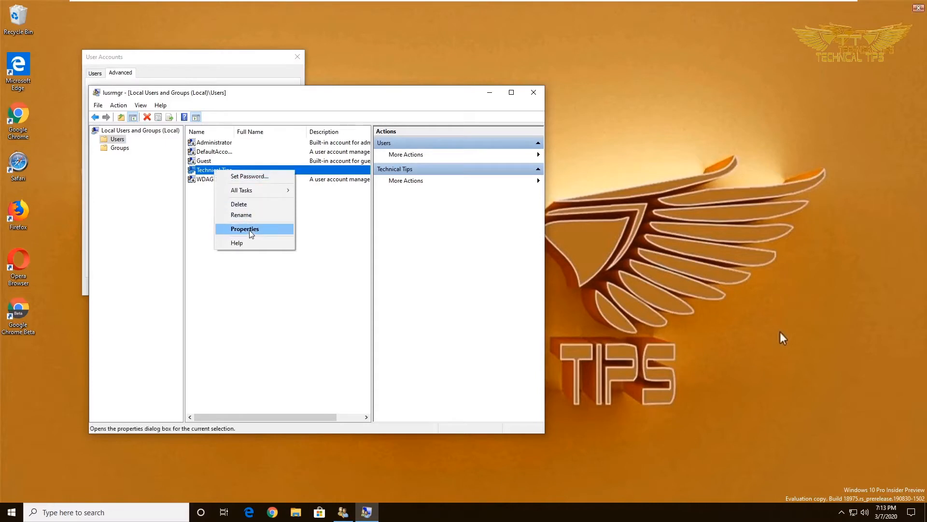
{"action": "left_click", "coordinate": [245, 229]}
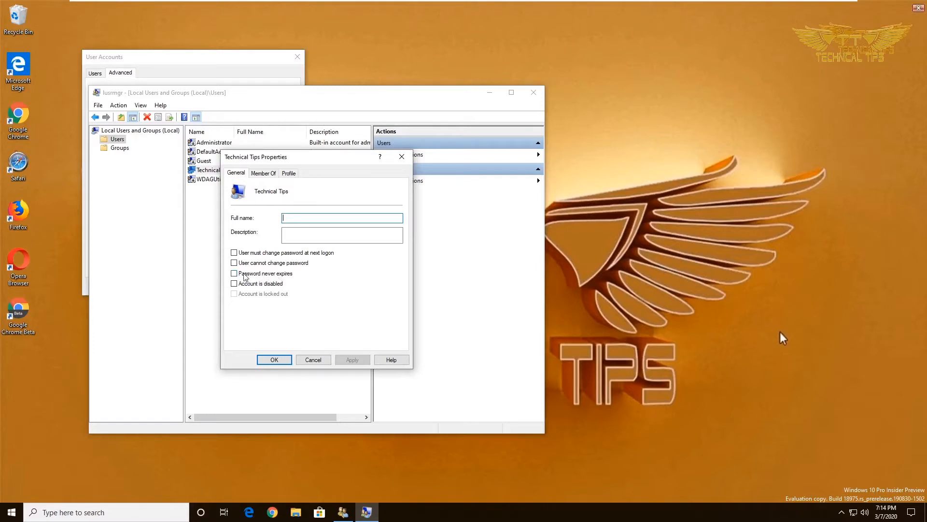
{"action": "left_click", "coordinate": [234, 272]}
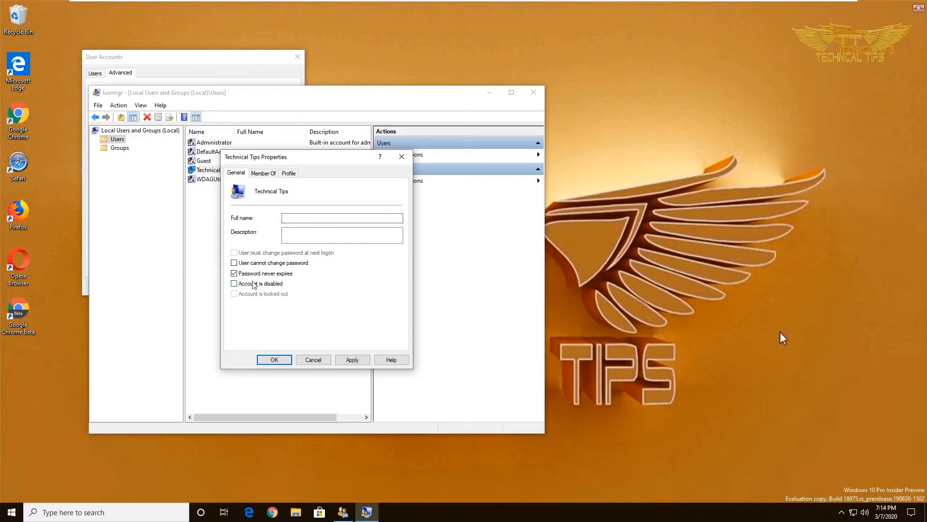
{"action": "left_click", "coordinate": [234, 272]}
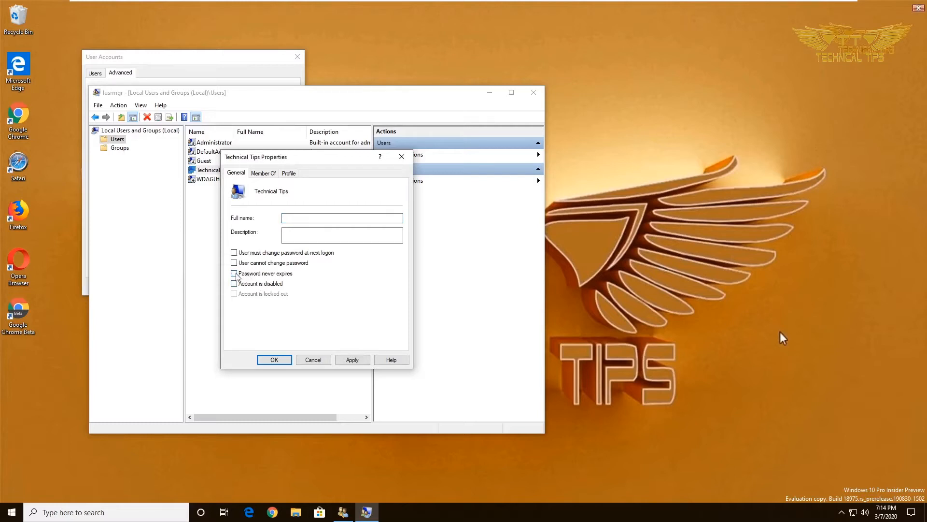
{"action": "left_click", "coordinate": [234, 272]}
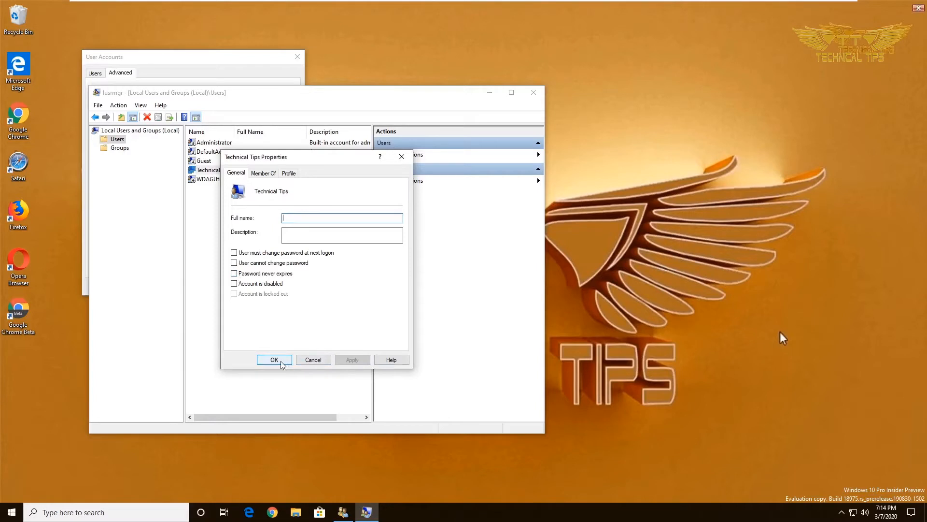
{"action": "left_click", "coordinate": [274, 359]}
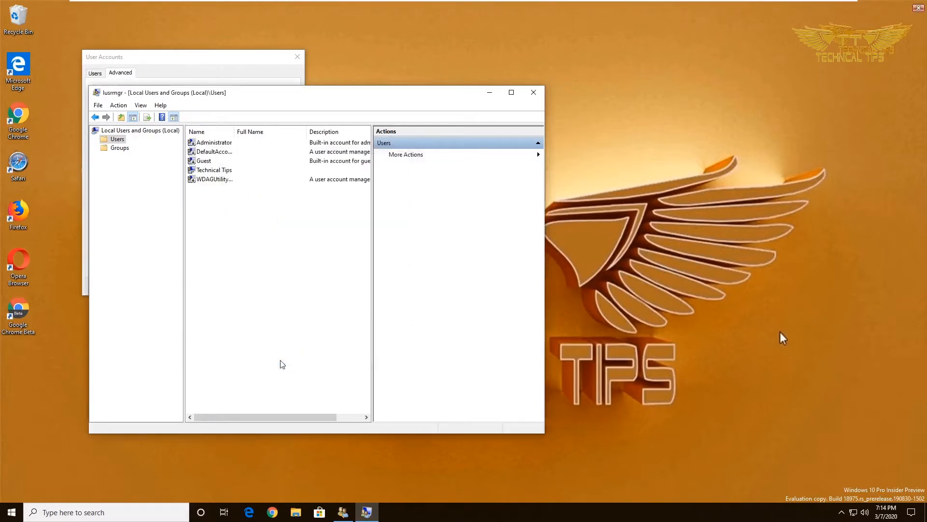
{"action": "mouse_move", "coordinate": [533, 93]}
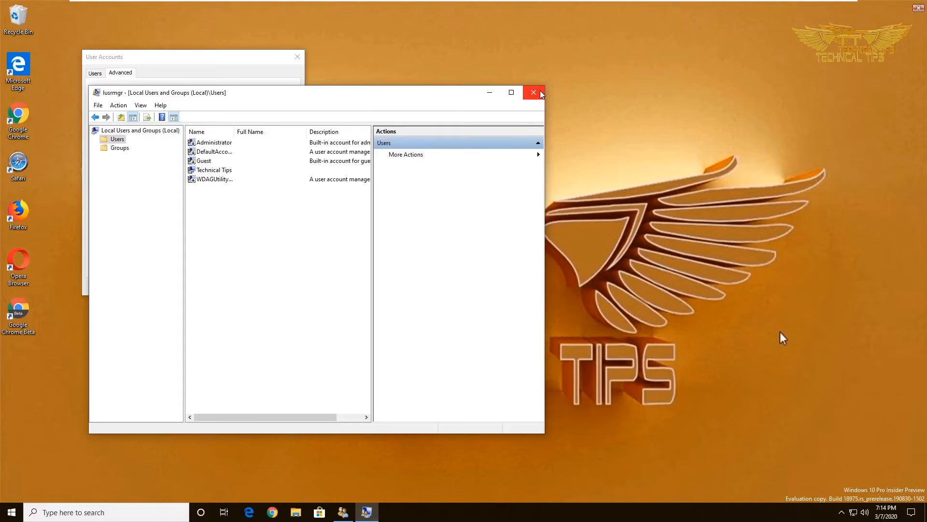
Close Local Users and Groups and User Accounts, then run gpedit.msc.
{"action": "left_click", "coordinate": [533, 92]}
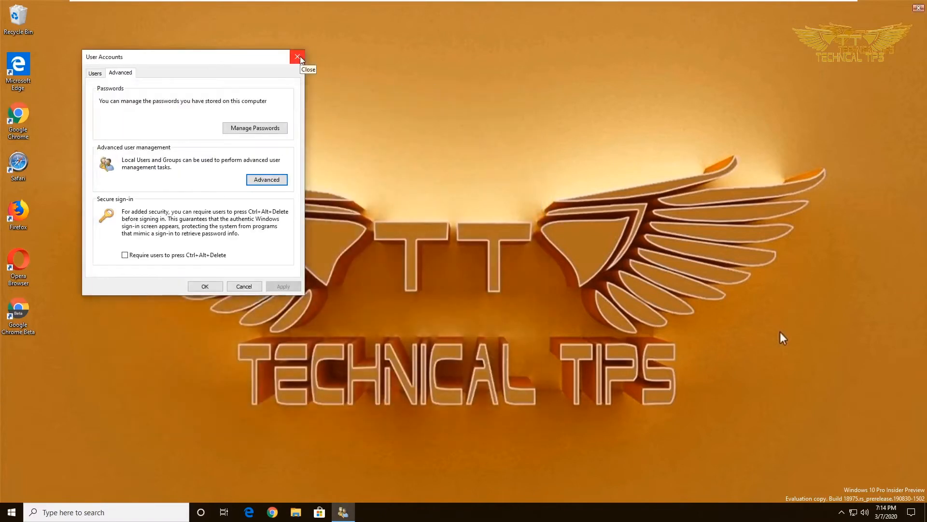
{"action": "left_click", "coordinate": [298, 57]}
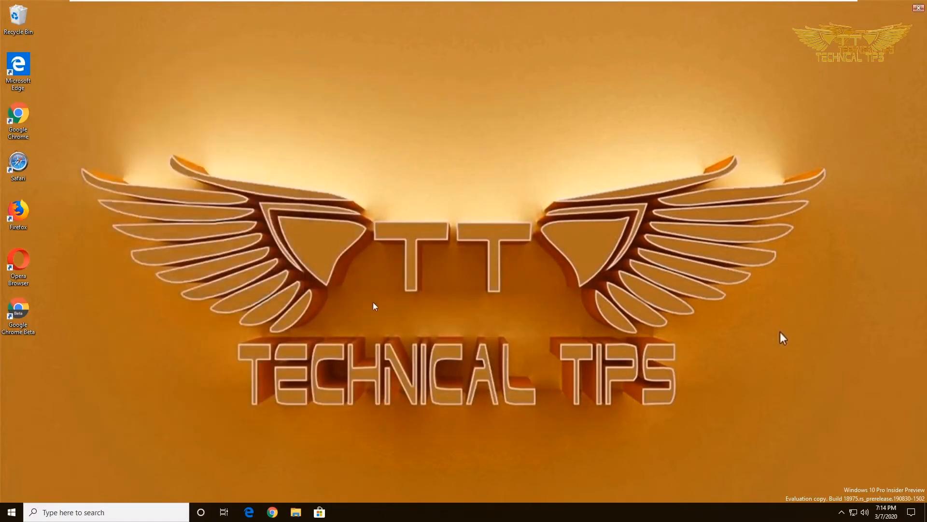
{"action": "mouse_move", "coordinate": [385, 411]}
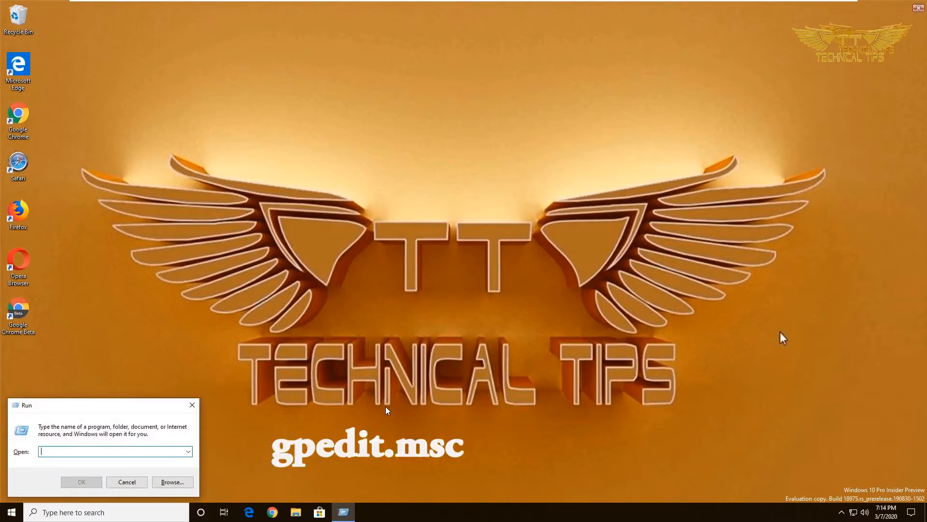
{"action": "type", "text": "gpedit.msc"}
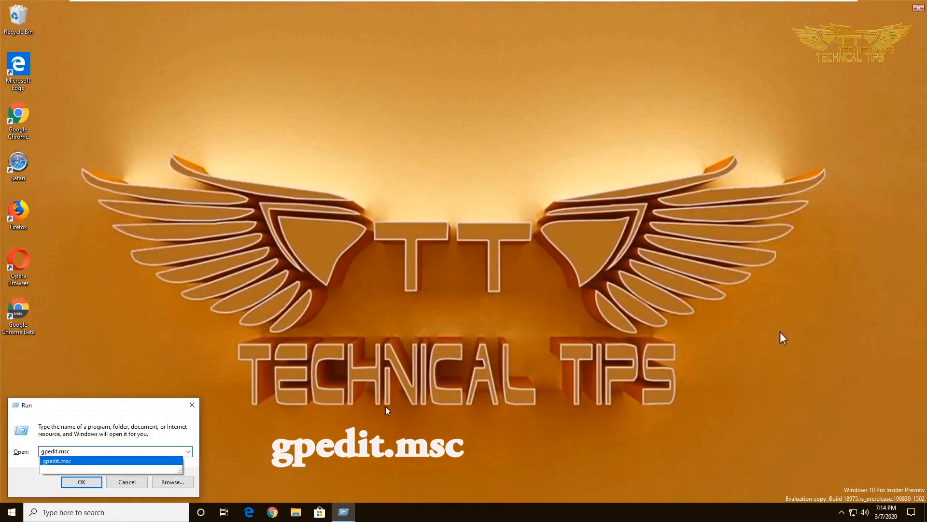
{"action": "left_click", "coordinate": [81, 482]}
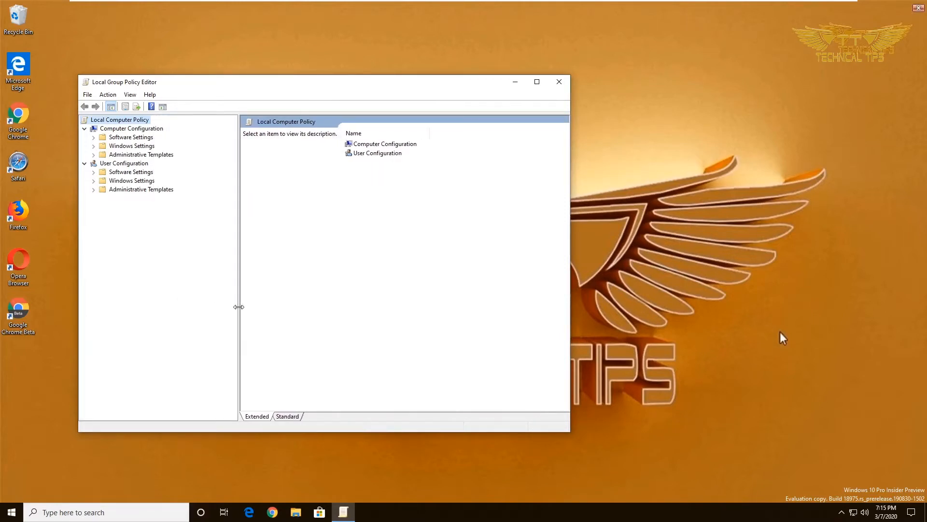
{"action": "mouse_move", "coordinate": [240, 312]}
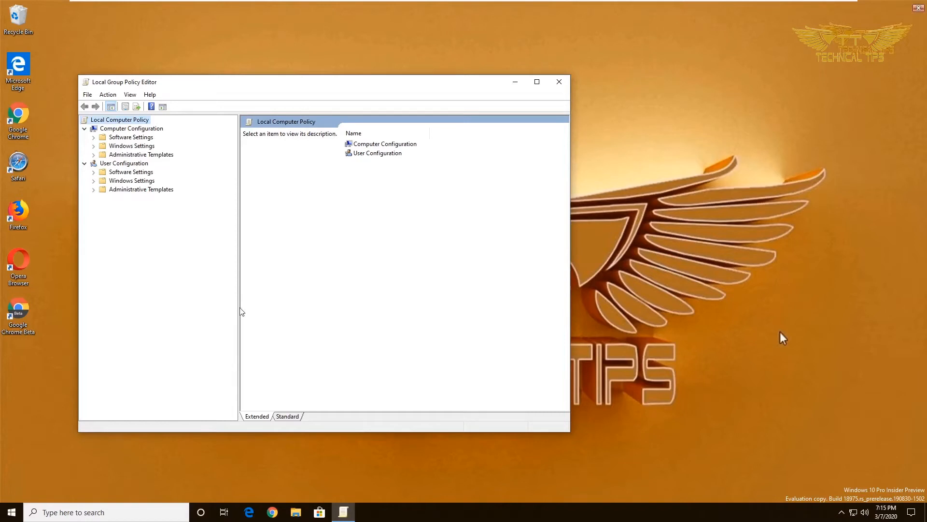
{"action": "mouse_move", "coordinate": [148, 145]}
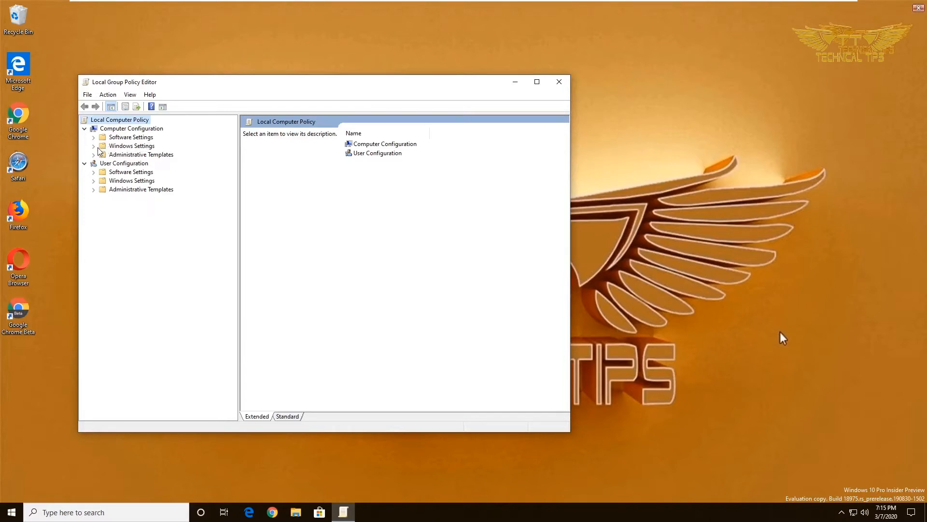
{"action": "mouse_move", "coordinate": [96, 149]}
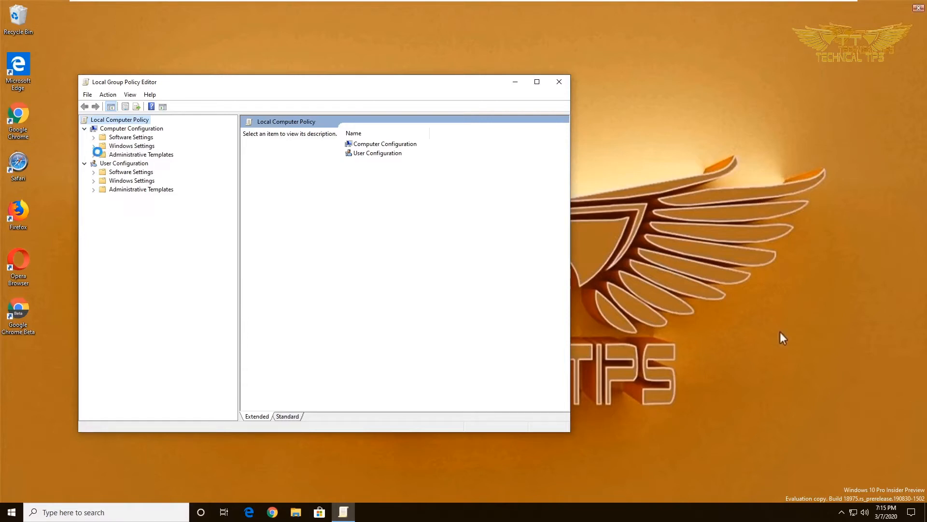
Navigate to Security Settings > Account Policies > Password Policy, showing a 42-day maximum age.
{"action": "left_click", "coordinate": [93, 145]}
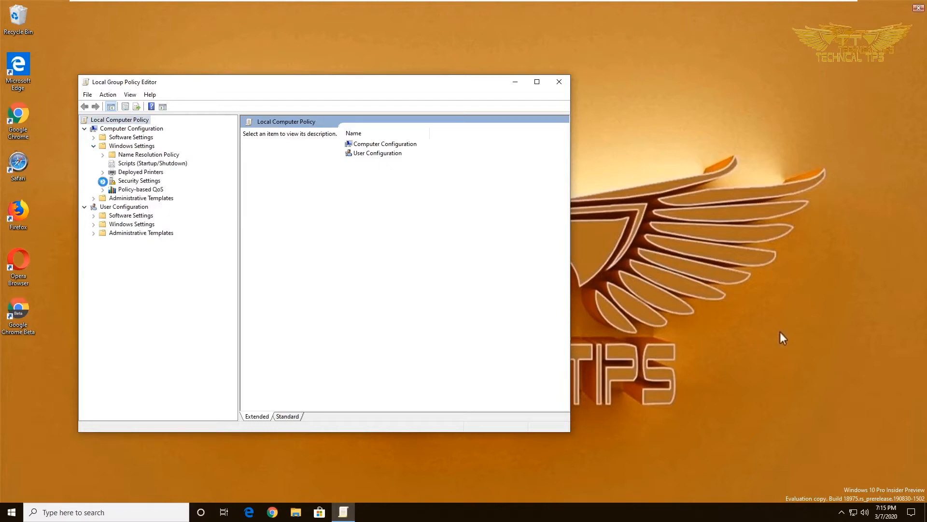
{"action": "left_click", "coordinate": [102, 180]}
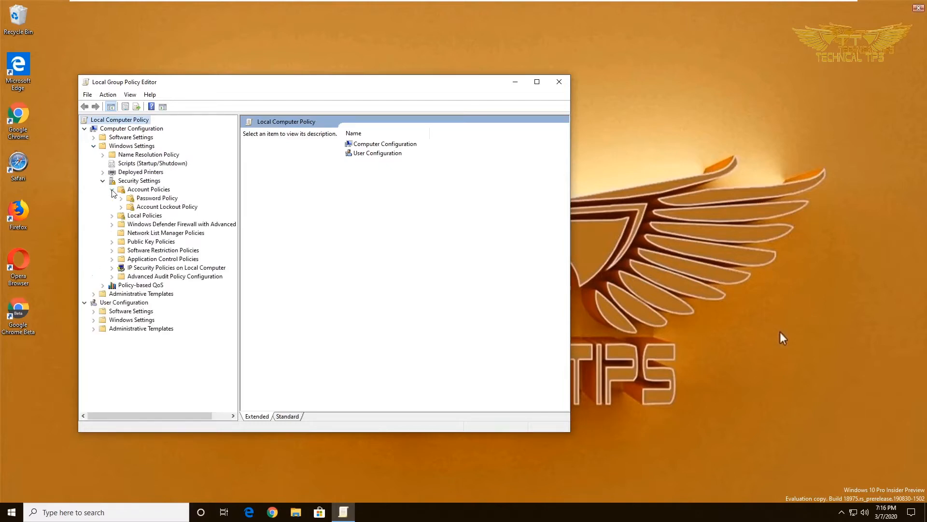
{"action": "left_click", "coordinate": [111, 189]}
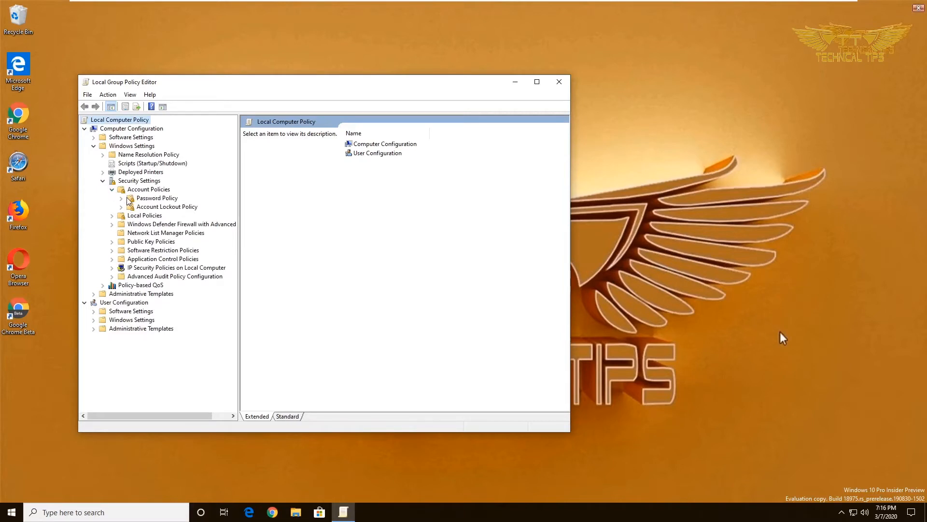
{"action": "left_click", "coordinate": [156, 198]}
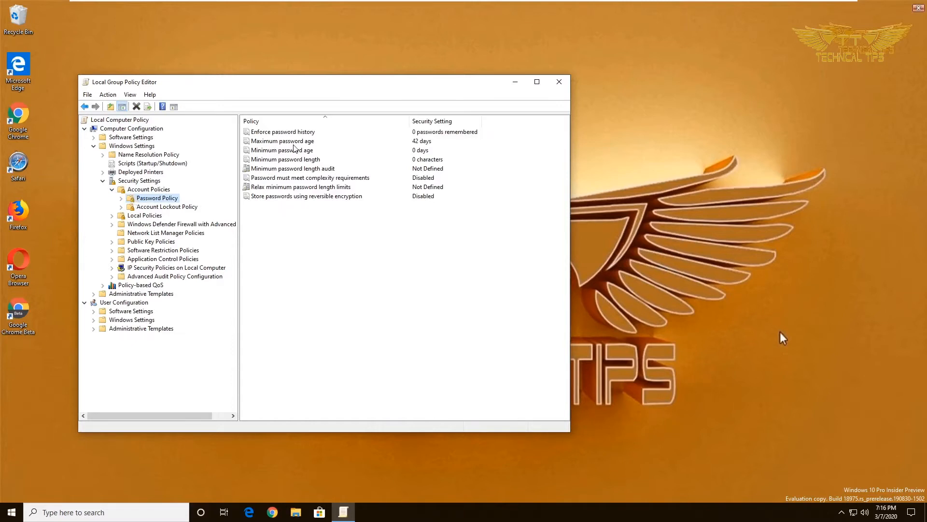
{"action": "mouse_move", "coordinate": [426, 148]}
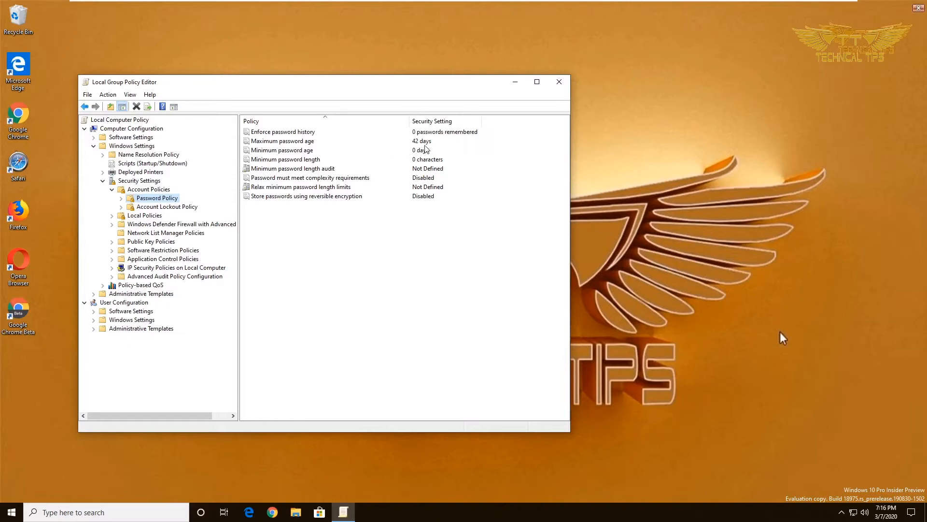
{"action": "mouse_move", "coordinate": [286, 145]}
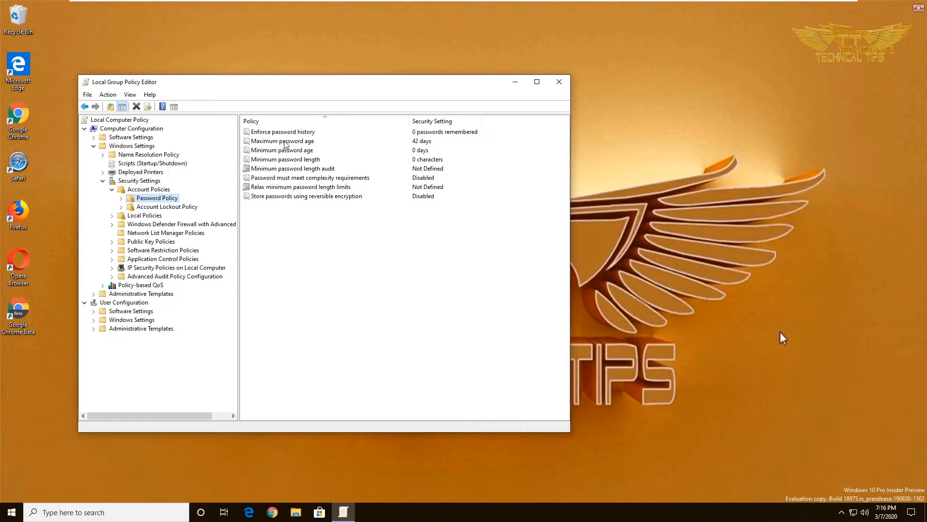
Change the Maximum password age policy from 42 to 90 days.
{"action": "double_click", "coordinate": [285, 141]}
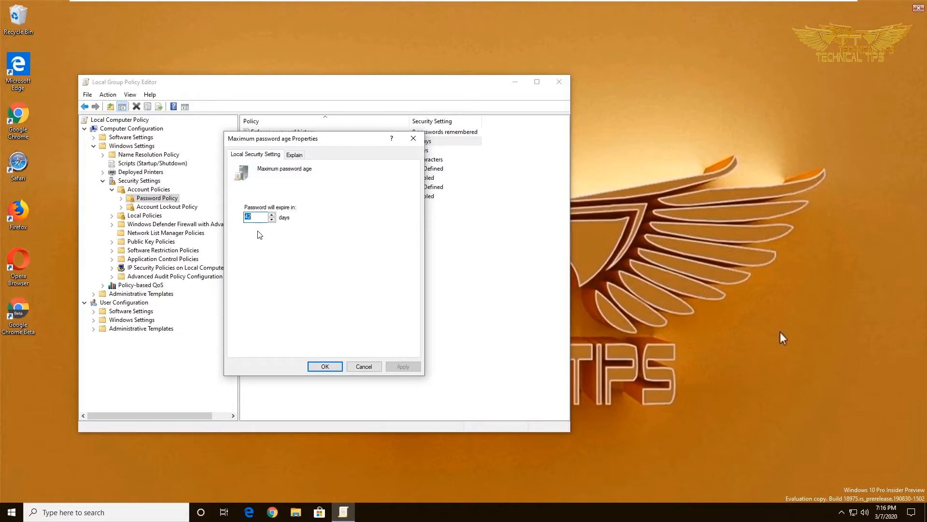
{"action": "type", "text": "9"}
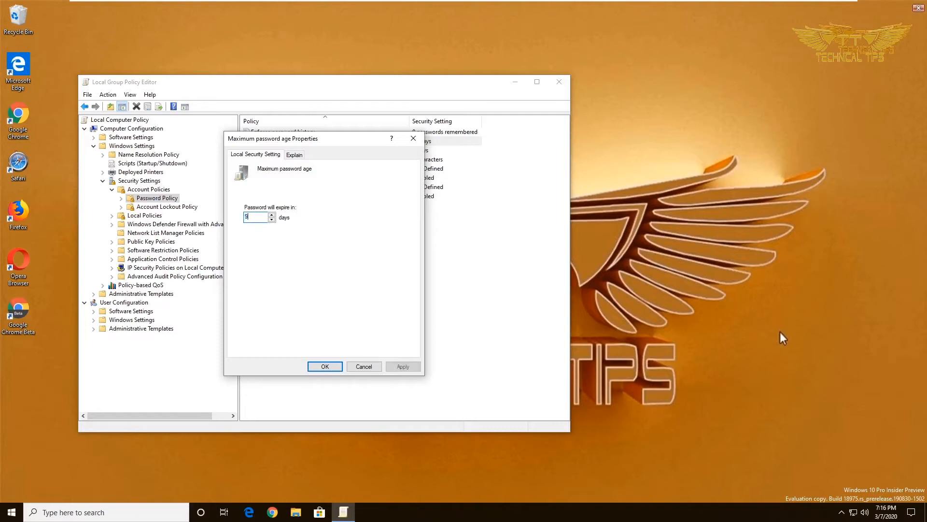
{"action": "type", "text": "0"}
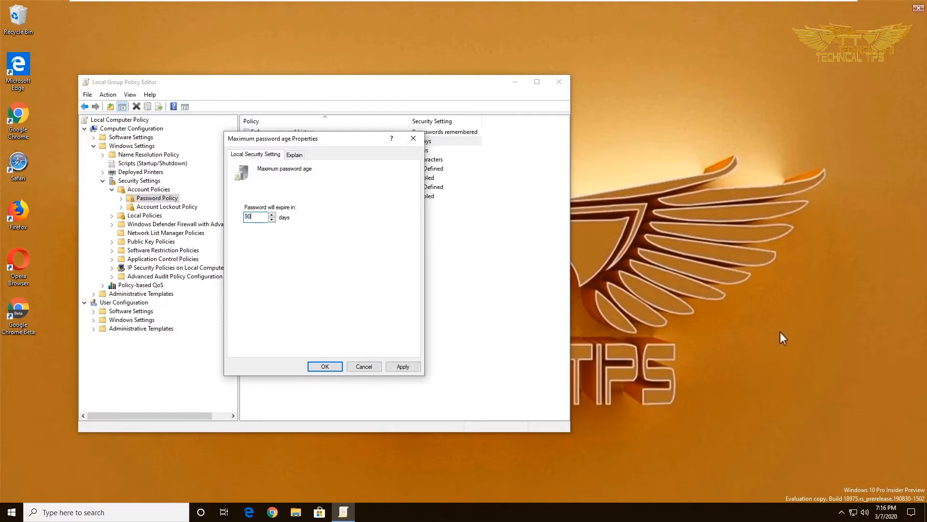
{"action": "mouse_move", "coordinate": [286, 328]}
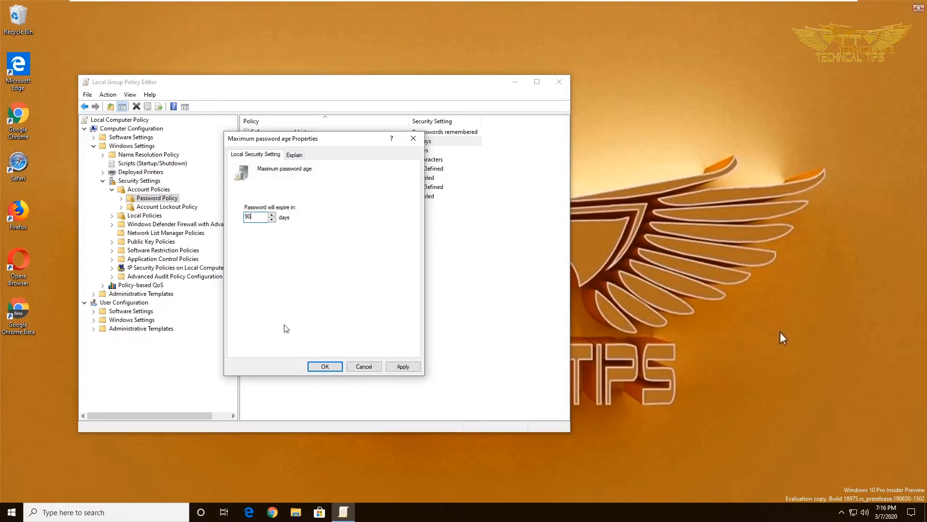
{"action": "left_click", "coordinate": [324, 366]}
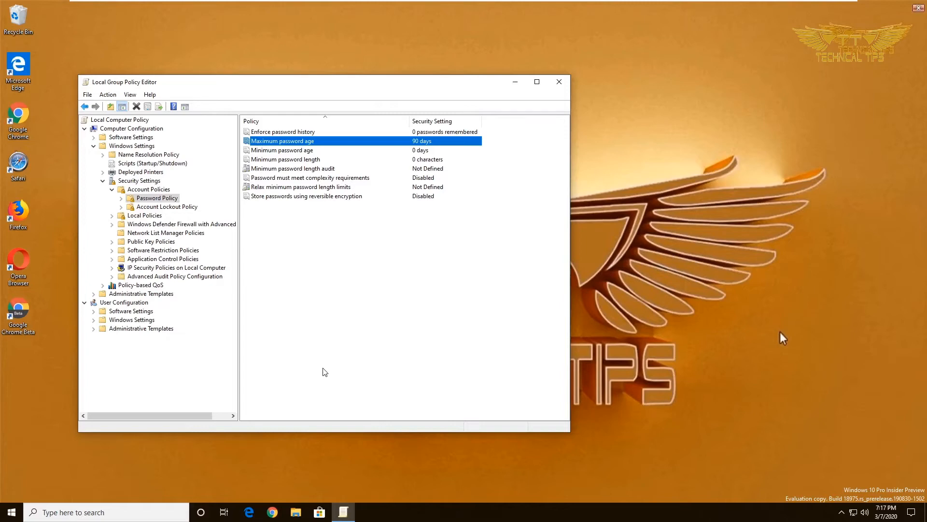
{"action": "mouse_move", "coordinate": [559, 82]}
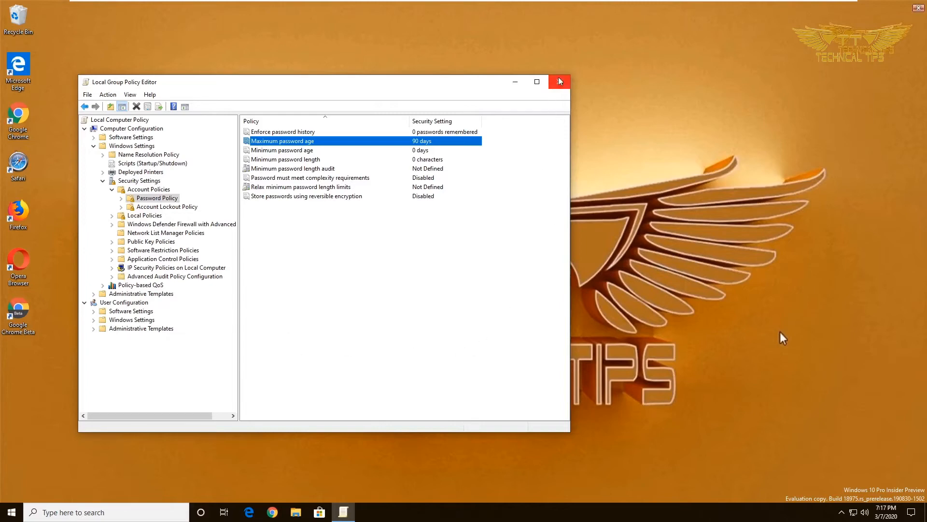
Close the policy editor and launch Windows PowerShell as administrator from search.
{"action": "left_click", "coordinate": [558, 81]}
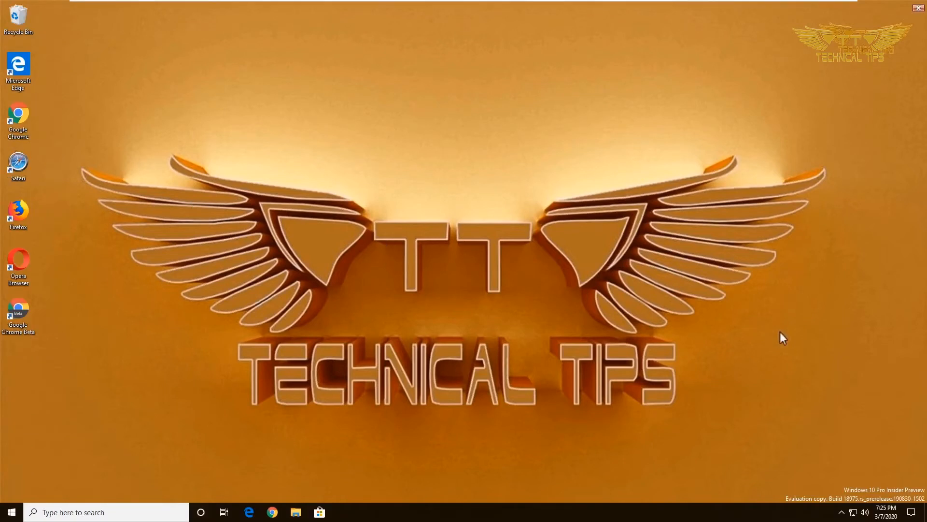
{"action": "right_click", "coordinate": [10, 512]}
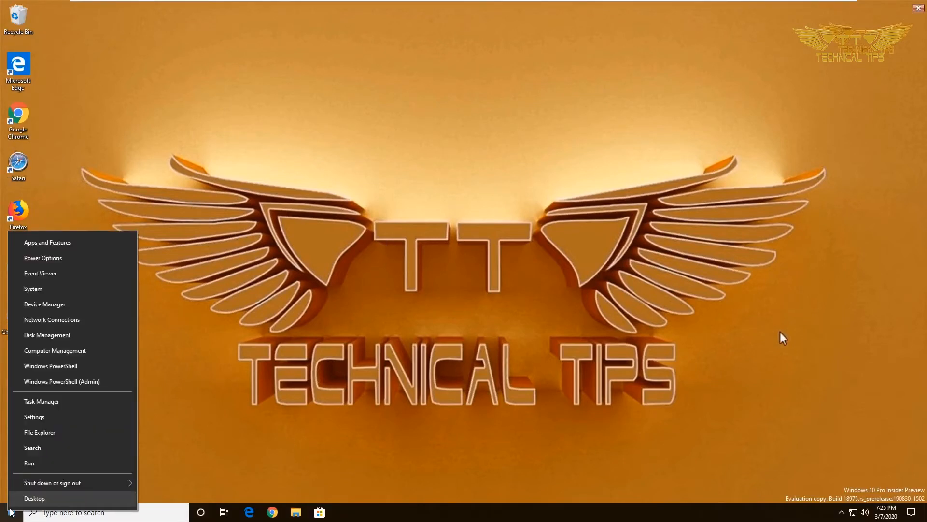
{"action": "mouse_move", "coordinate": [59, 381]}
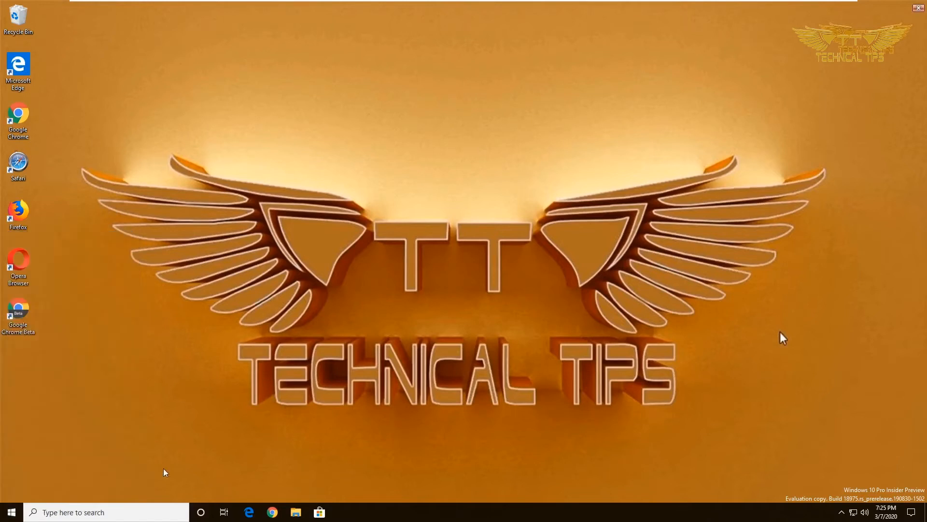
{"action": "left_click", "coordinate": [106, 511]}
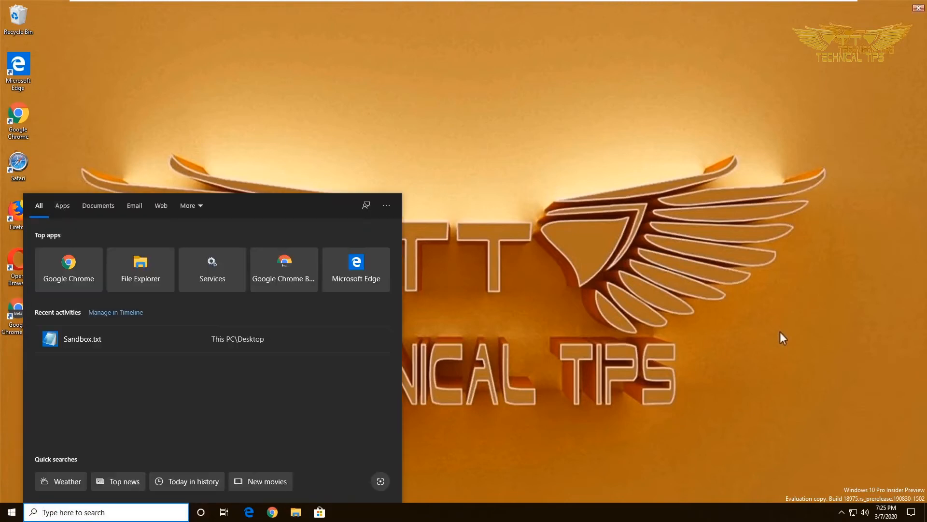
{"action": "type", "text": "po"}
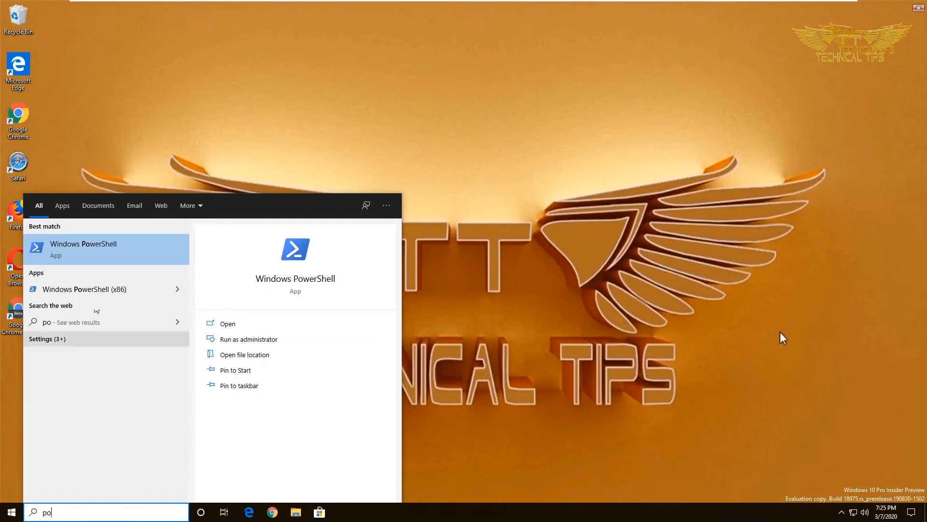
{"action": "mouse_move", "coordinate": [97, 255]}
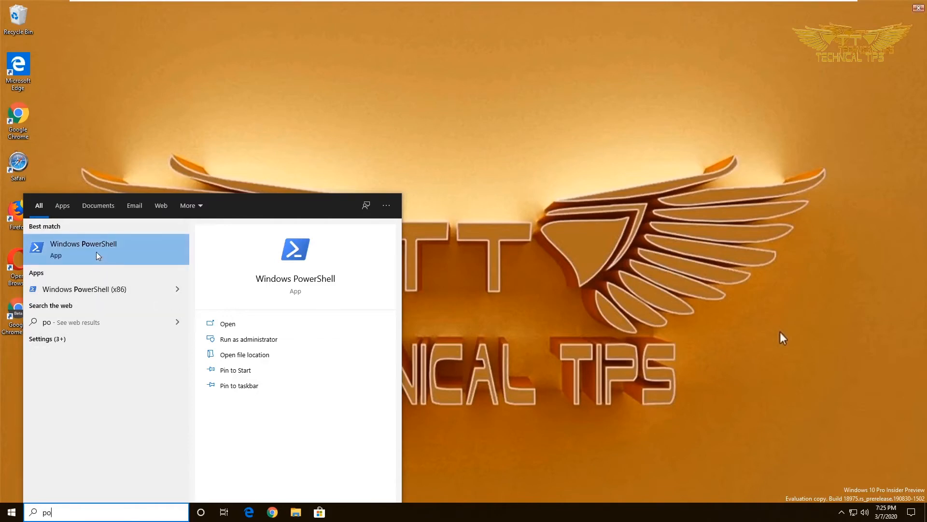
{"action": "right_click", "coordinate": [84, 248]}
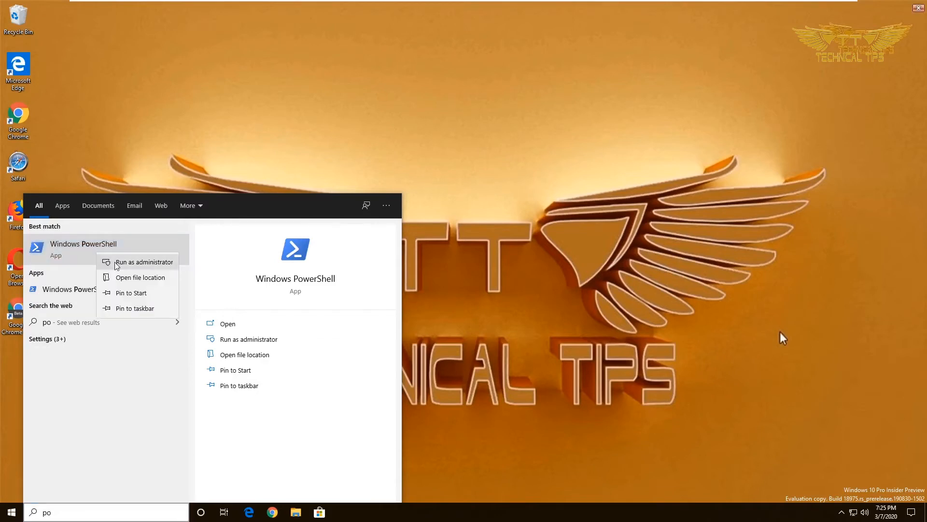
{"action": "left_click", "coordinate": [144, 261]}
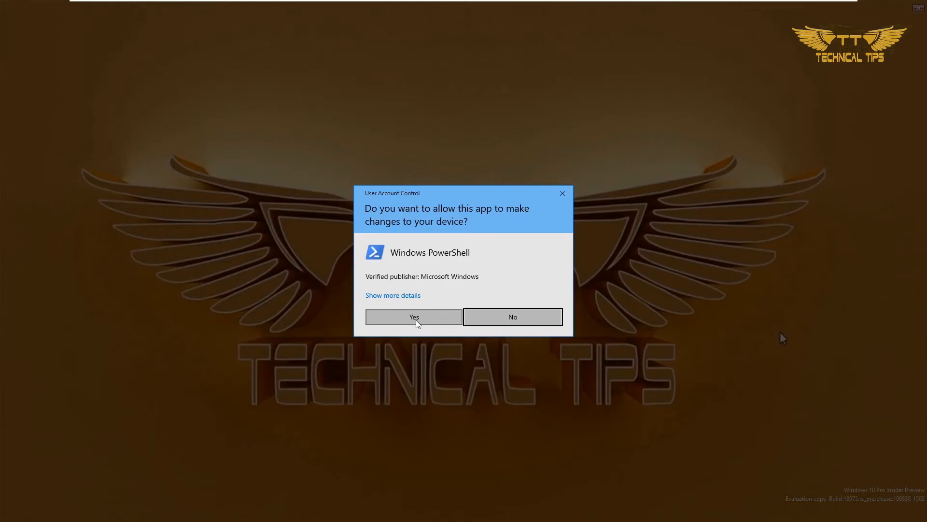
Approve the UAC prompt and run net accounts, showing a 42-day maximum password age.
{"action": "left_click", "coordinate": [414, 317]}
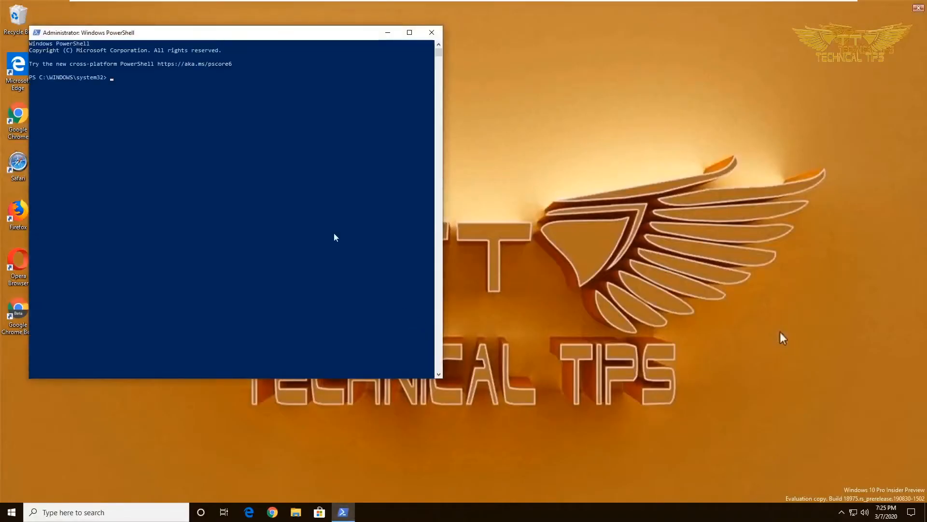
{"action": "mouse_move", "coordinate": [169, 146]}
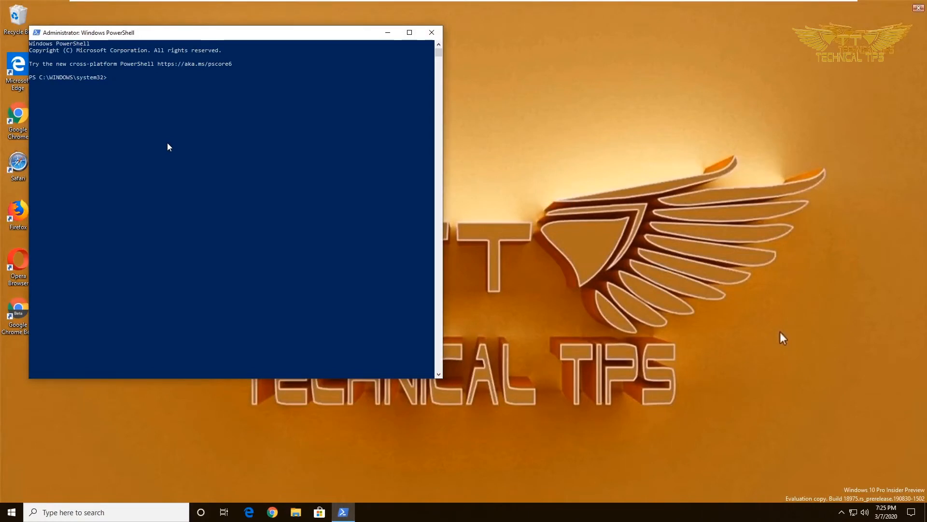
{"action": "type", "text": "net"}
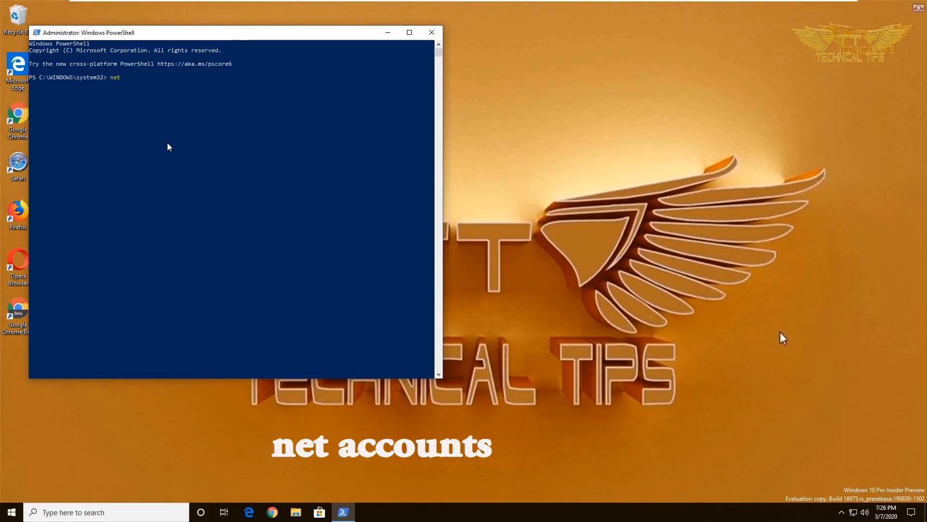
{"action": "type", "text": "acco"}
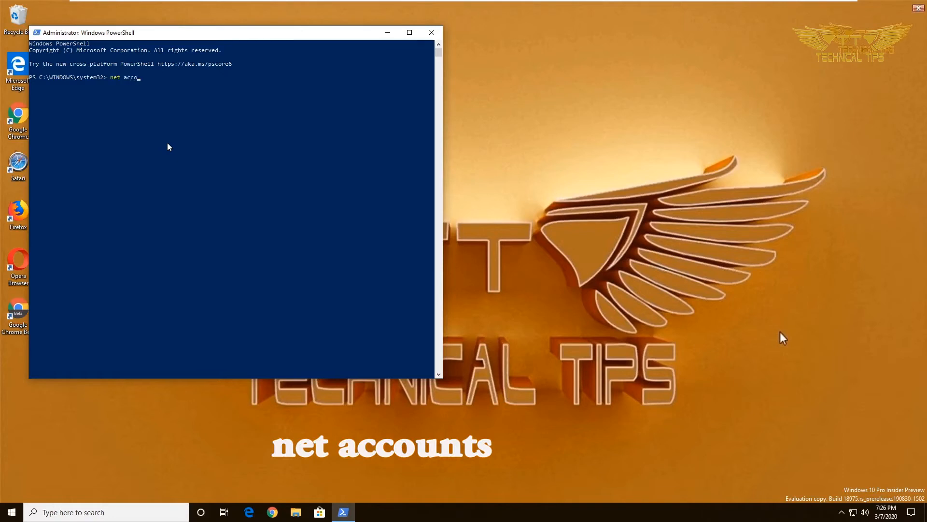
{"action": "type", "text": "unts"}
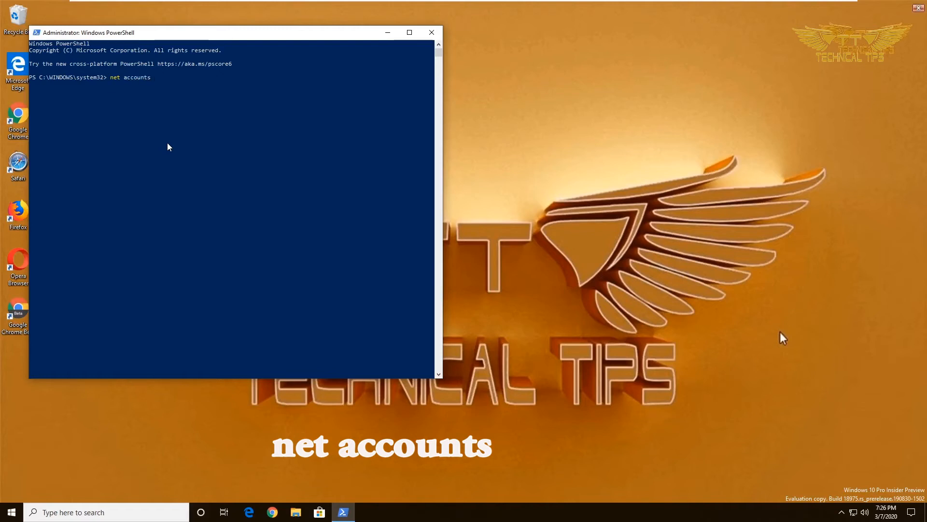
{"action": "key", "text": "Return"}
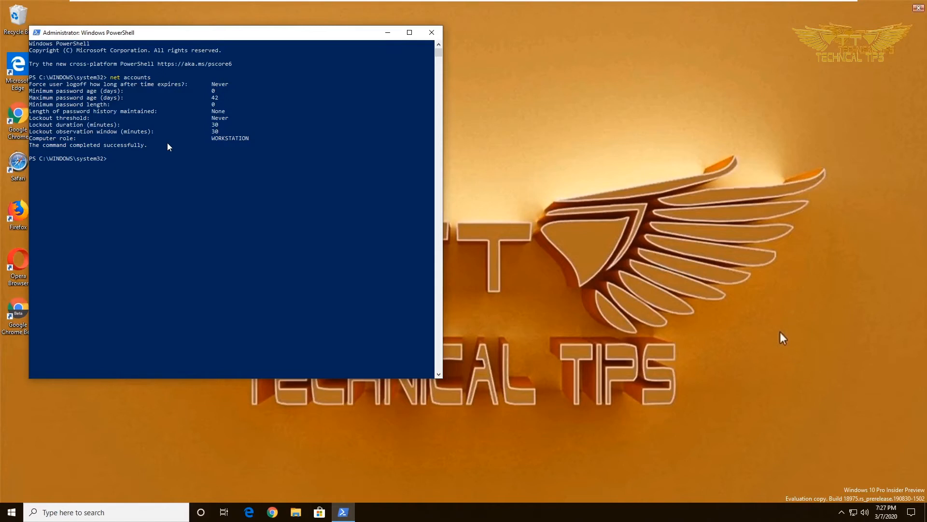
{"action": "type", "text": "n"}
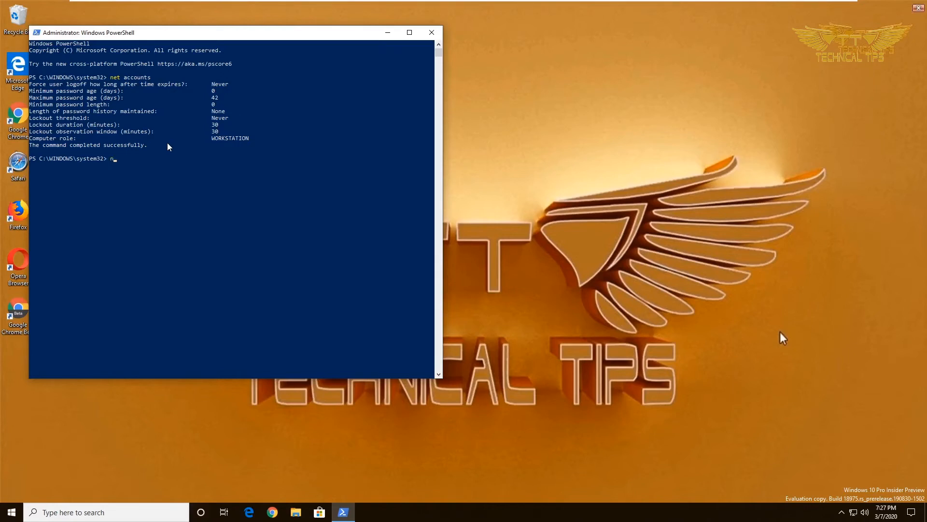
Run net accounts /maxpwage:90 to set the local maximum password age to 90 days.
{"action": "type", "text": "net"}
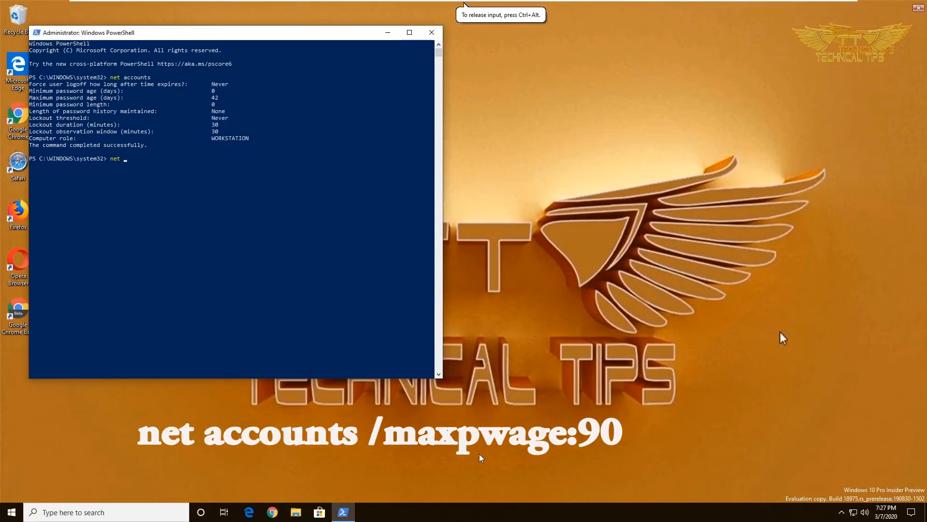
{"action": "type", "text": "acco"}
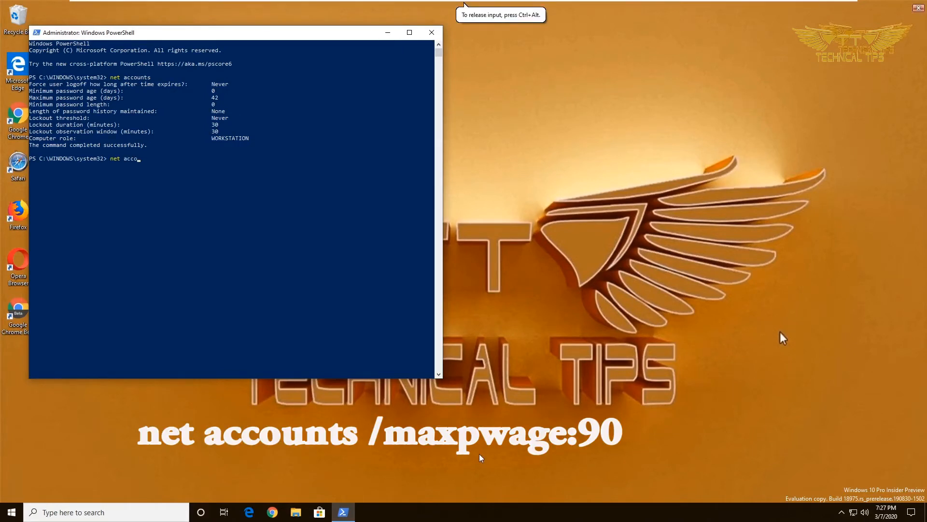
{"action": "type", "text": "unts"}
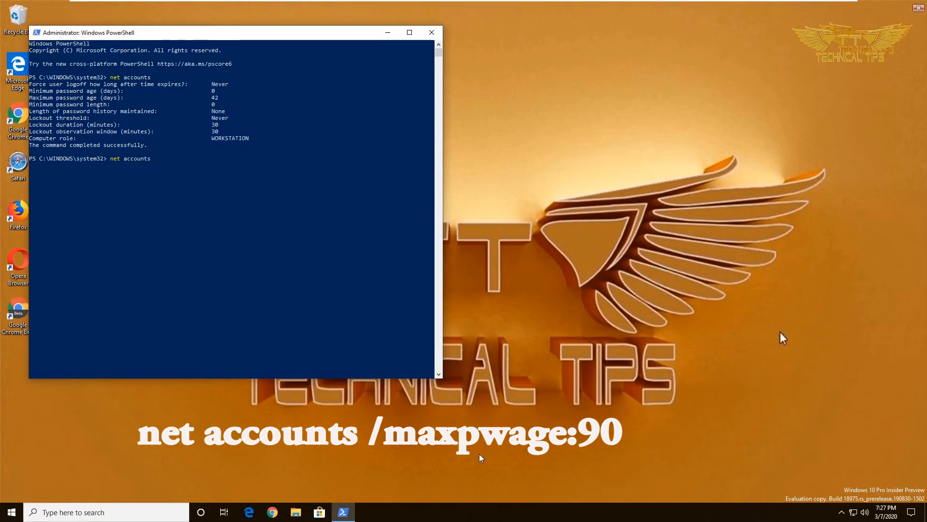
{"action": "type", "text": "/"}
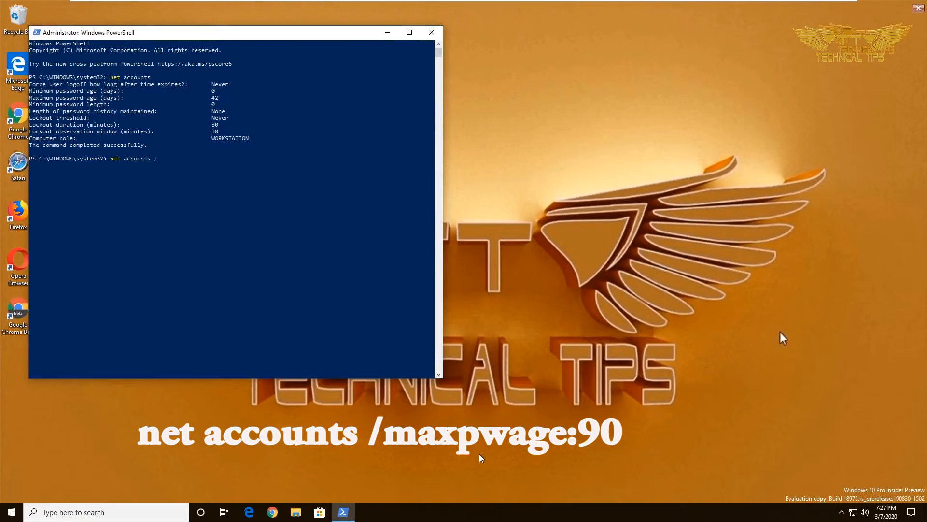
{"action": "type", "text": "max"}
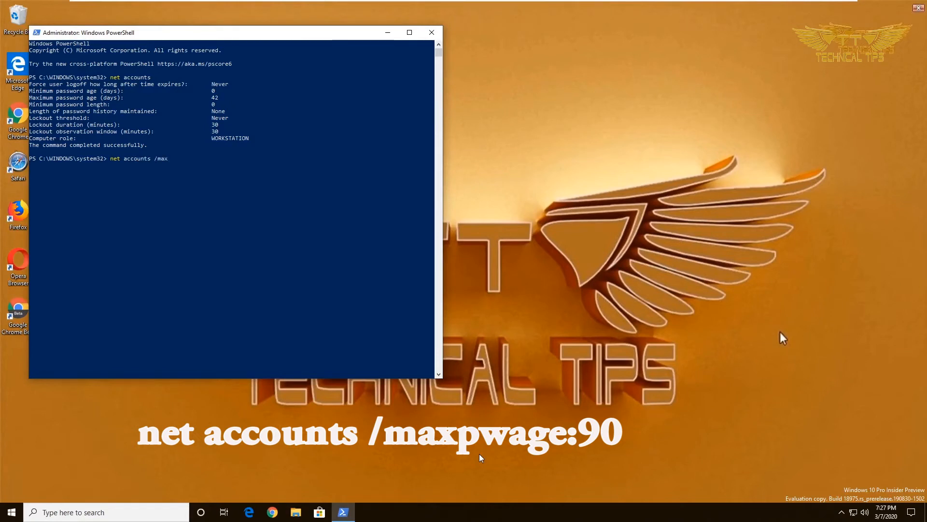
{"action": "type", "text": "p"}
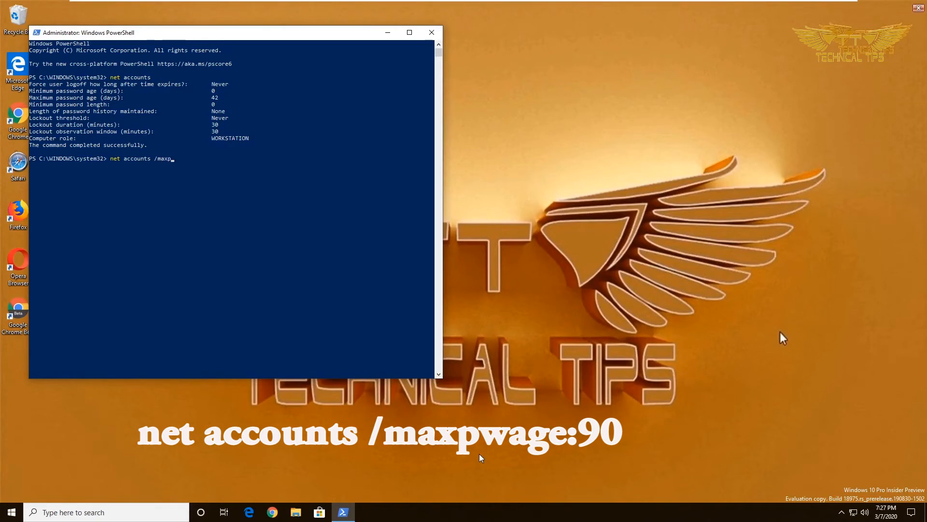
{"action": "type", "text": "age:"}
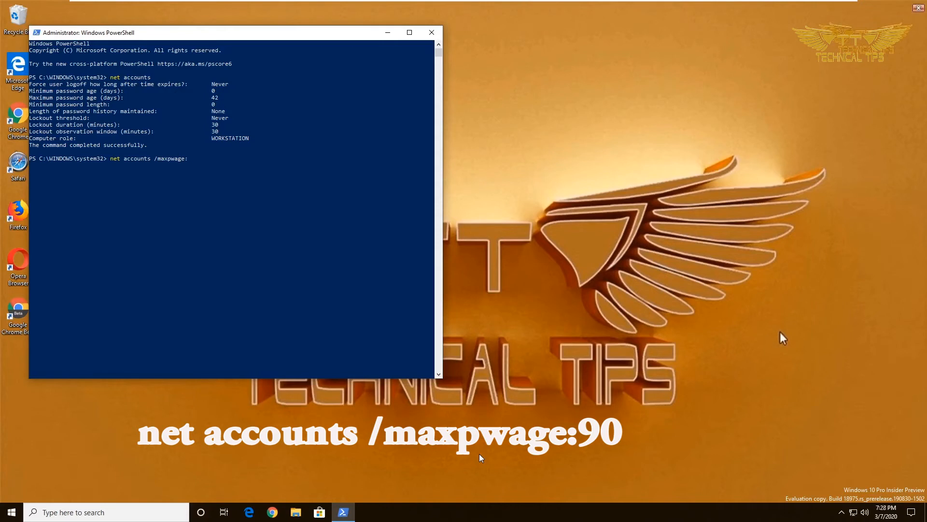
{"action": "type", "text": "90"}
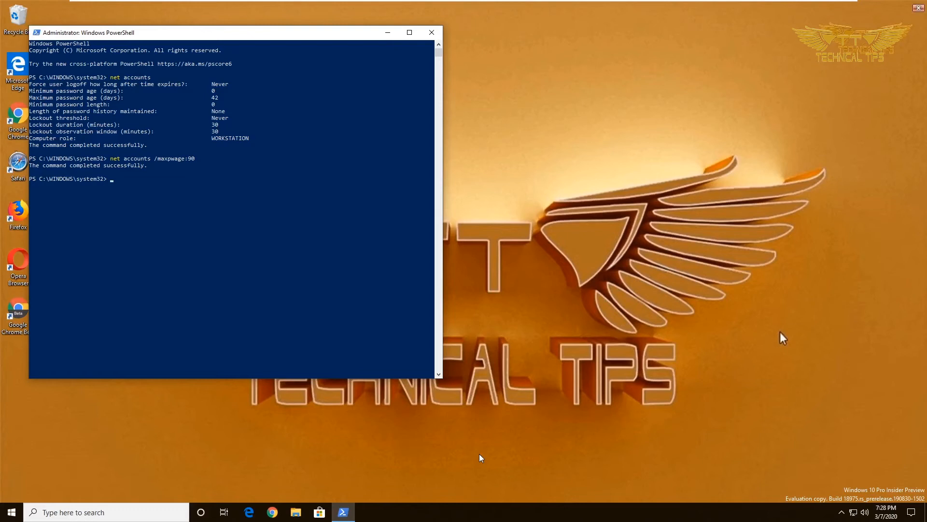
Run exit to close the elevated PowerShell window.
{"action": "type", "text": "exi"}
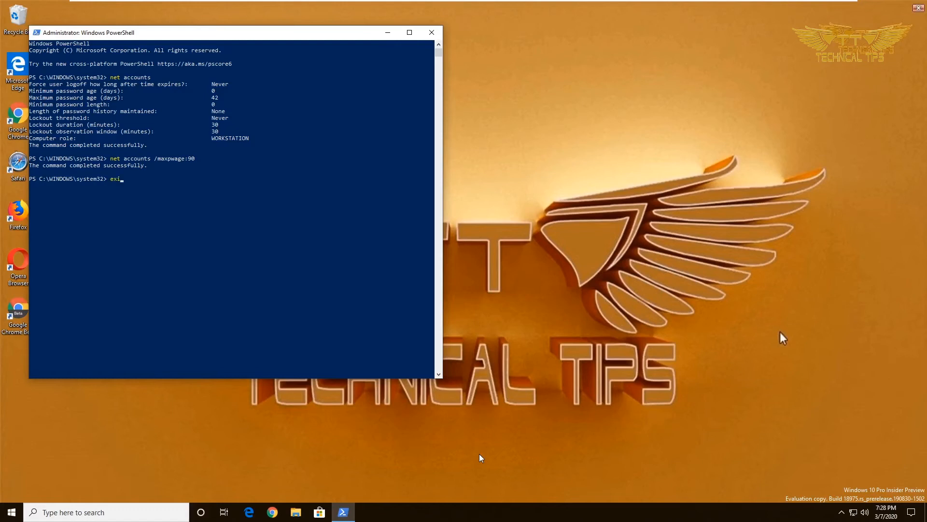
{"action": "key", "text": "Return"}
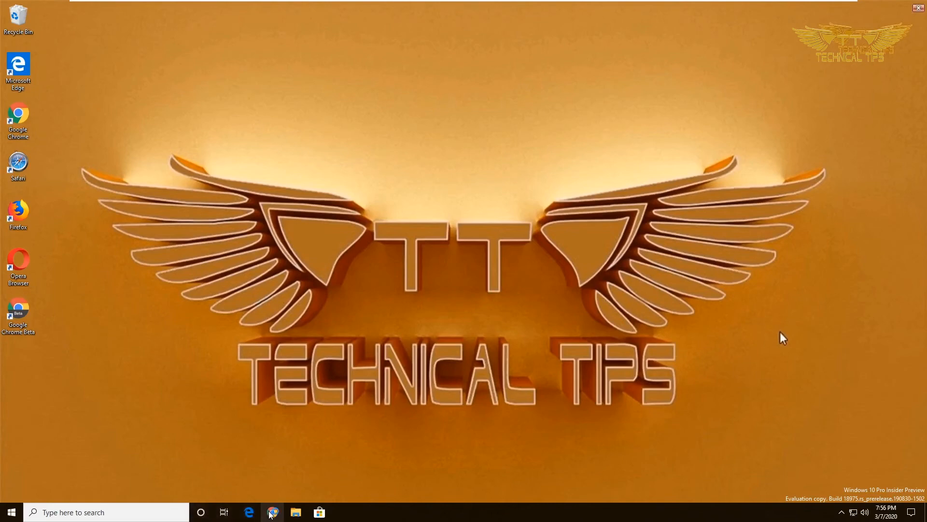
Open the browser and load account.microsoft.com.
{"action": "left_click", "coordinate": [271, 512]}
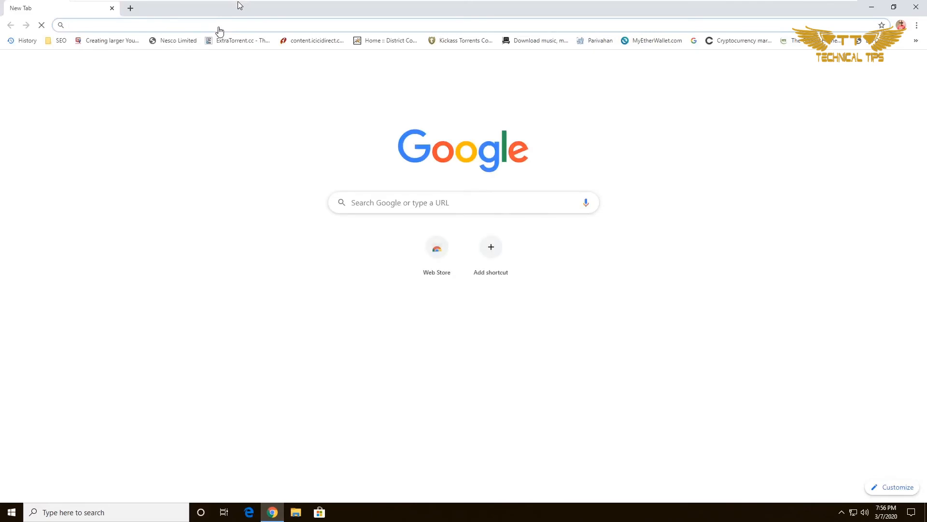
{"action": "type", "text": "account.microsoft.com"}
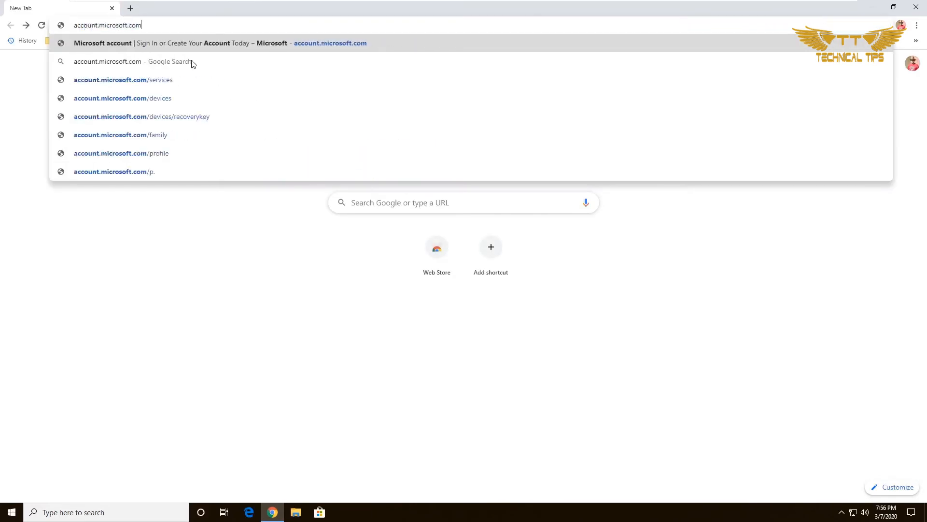
{"action": "key", "text": "Return"}
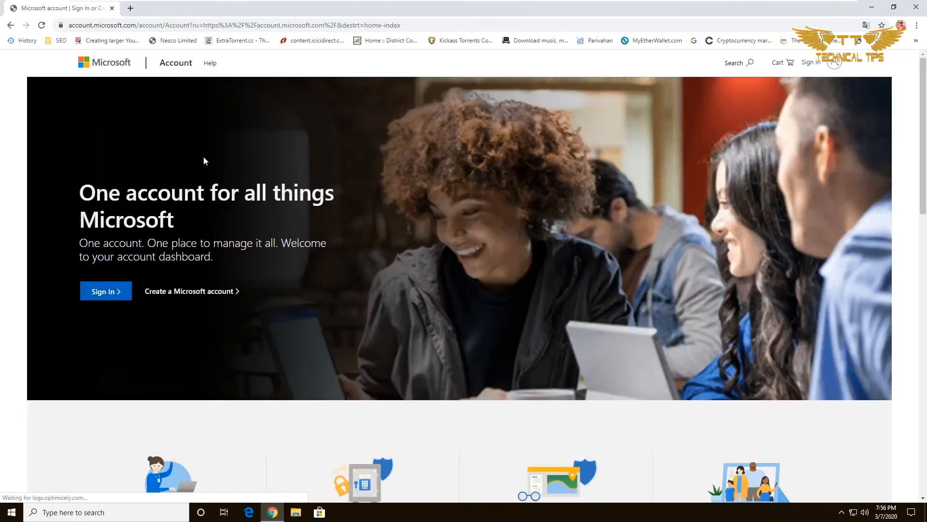
Sign in with the account email and password to reach the account dashboard.
{"action": "left_click", "coordinate": [105, 291]}
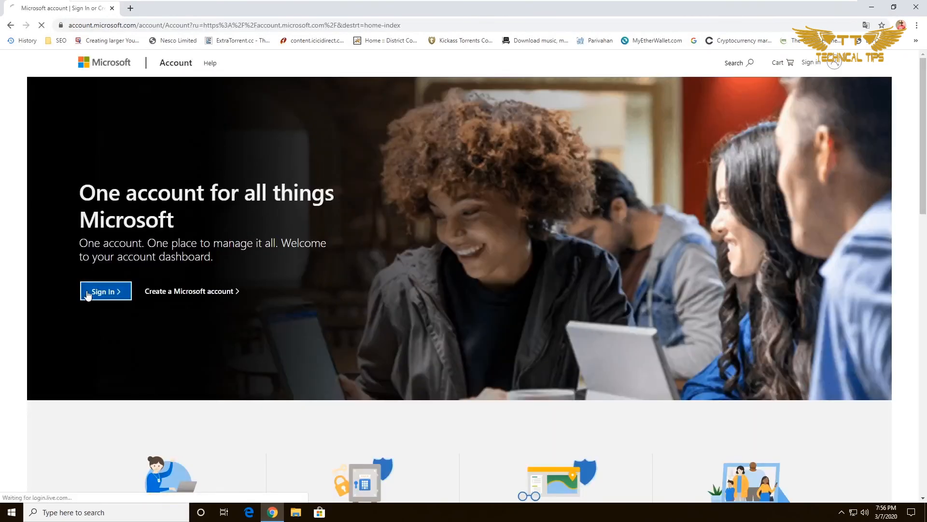
{"action": "left_click", "coordinate": [106, 291]}
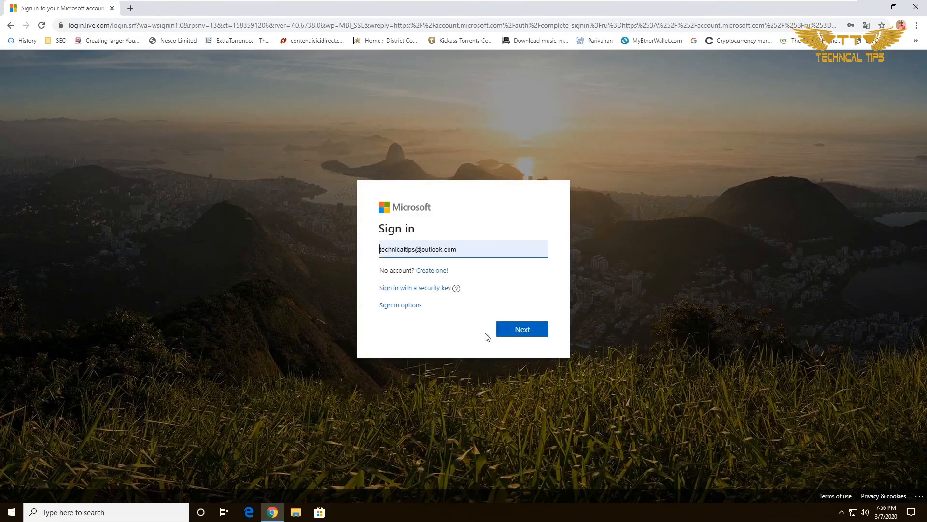
{"action": "left_click", "coordinate": [521, 329]}
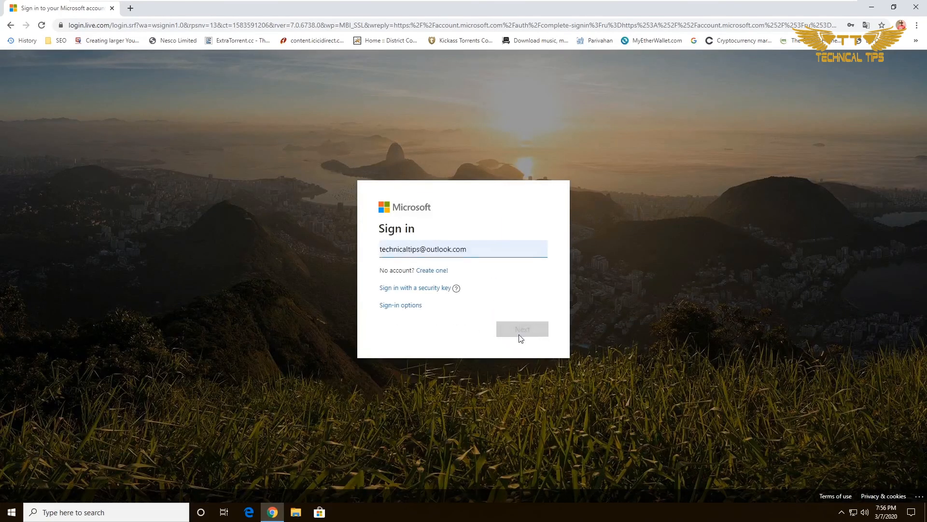
{"action": "left_click", "coordinate": [522, 328]}
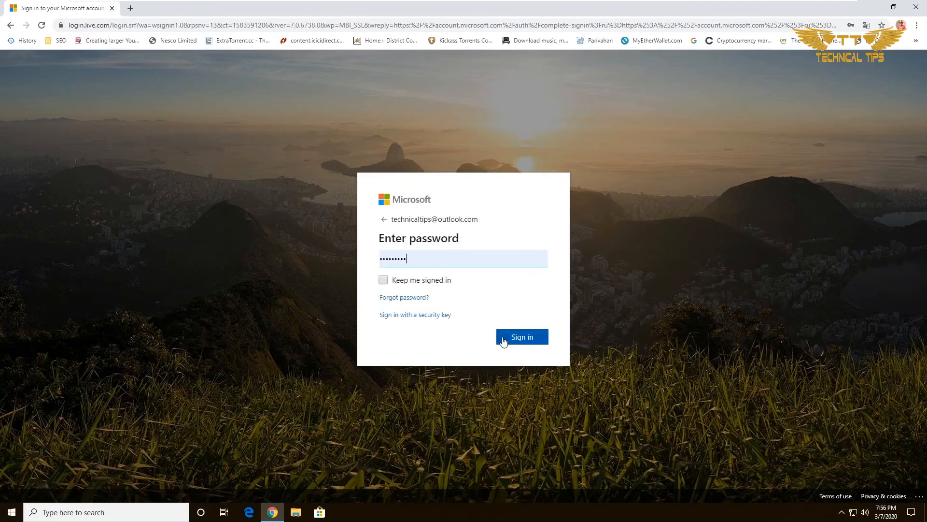
{"action": "left_click", "coordinate": [521, 336]}
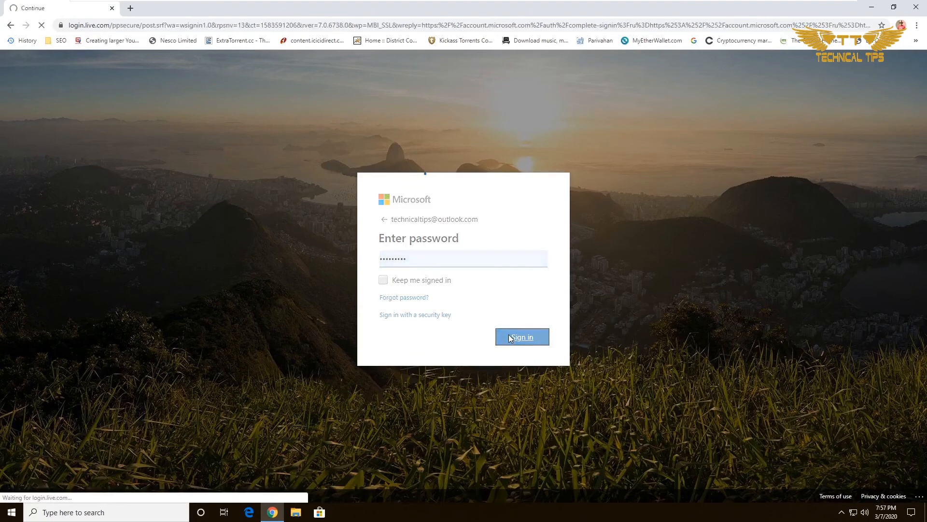
{"action": "left_click", "coordinate": [521, 337]}
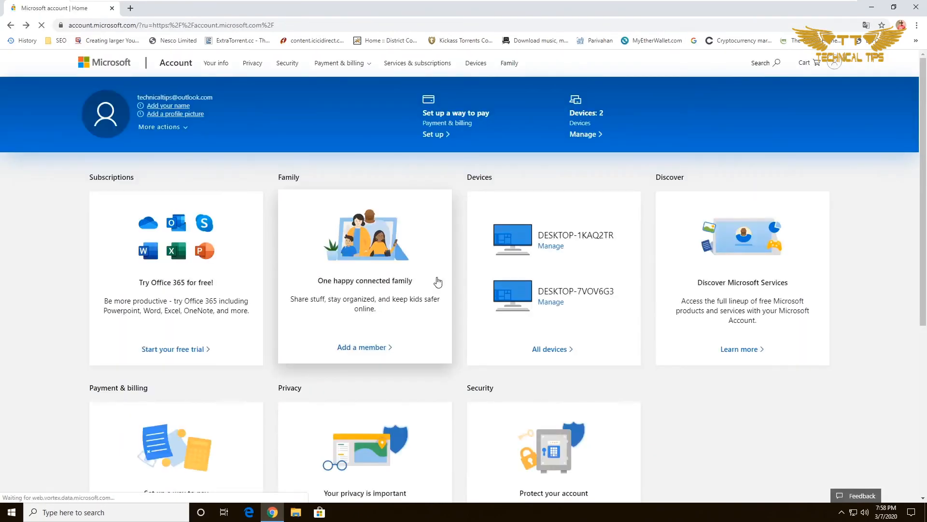
{"action": "mouse_move", "coordinate": [437, 280]}
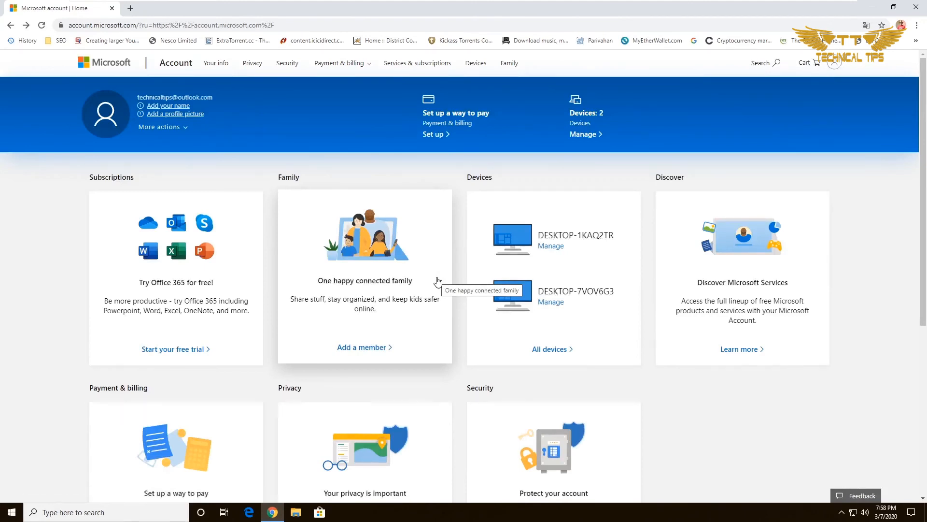
{"action": "mouse_move", "coordinate": [320, 201]}
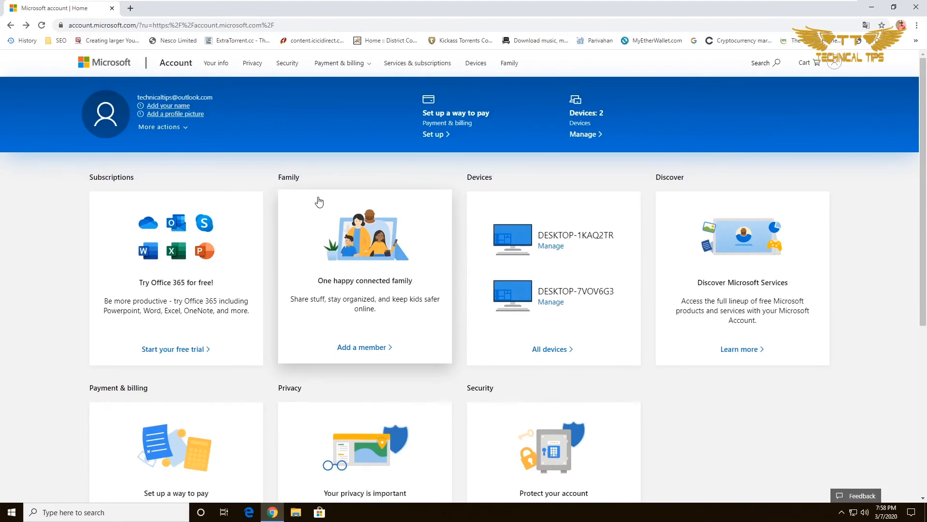
{"action": "mouse_move", "coordinate": [182, 145]}
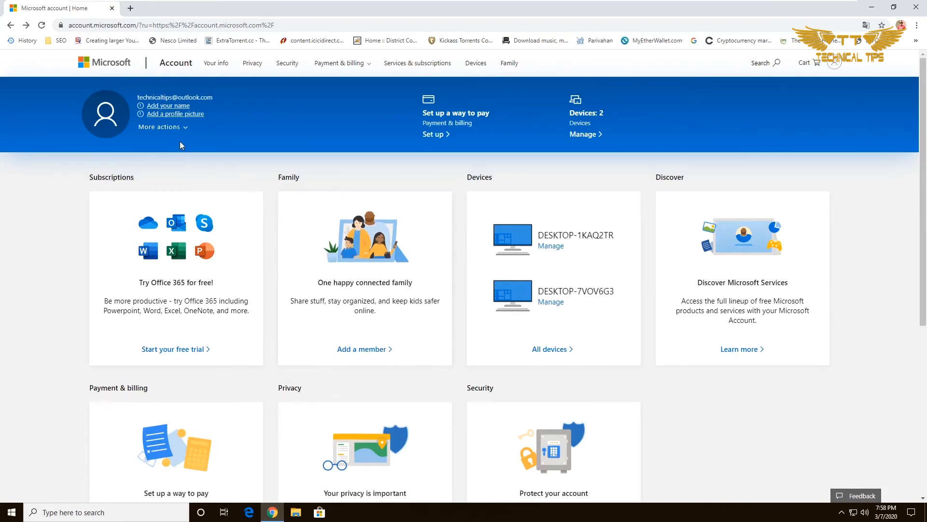
{"action": "mouse_move", "coordinate": [185, 130]}
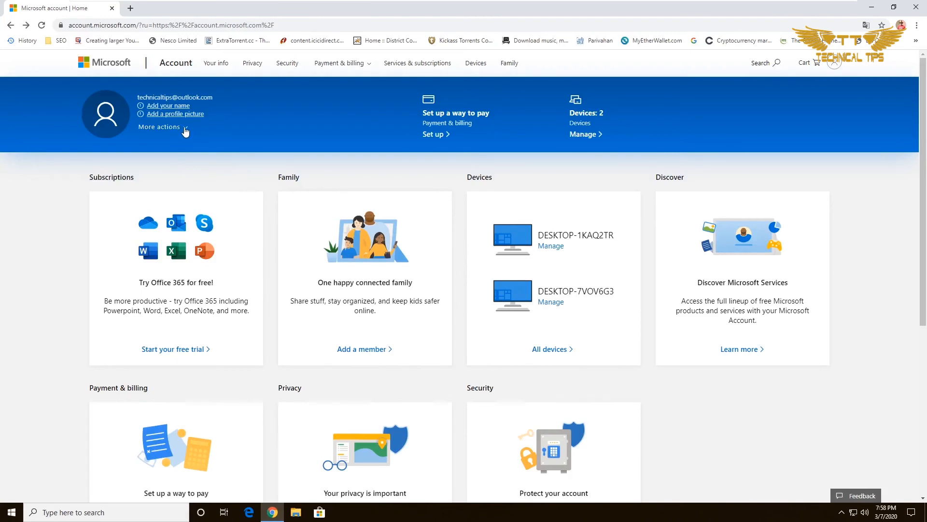
Choose Edit profile from the Microsoft account's more-actions menu.
{"action": "left_click", "coordinate": [159, 127]}
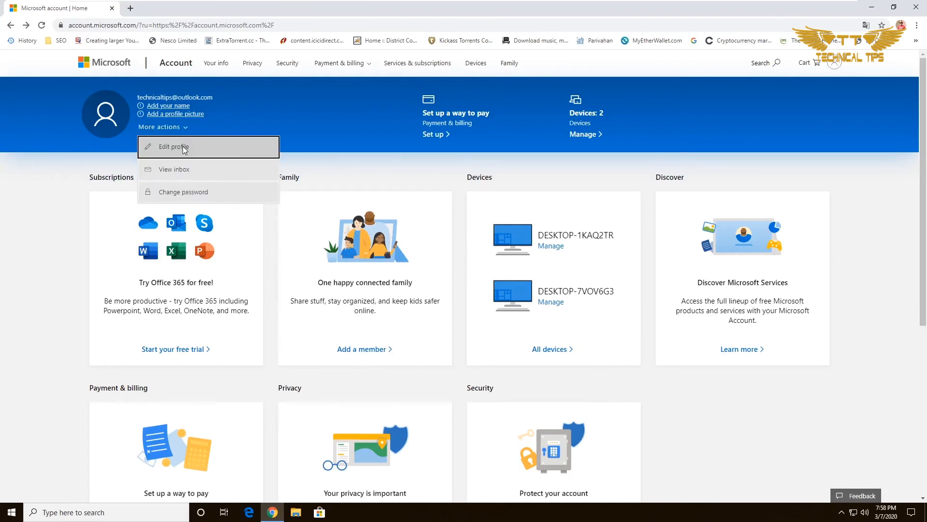
{"action": "left_click", "coordinate": [174, 147]}
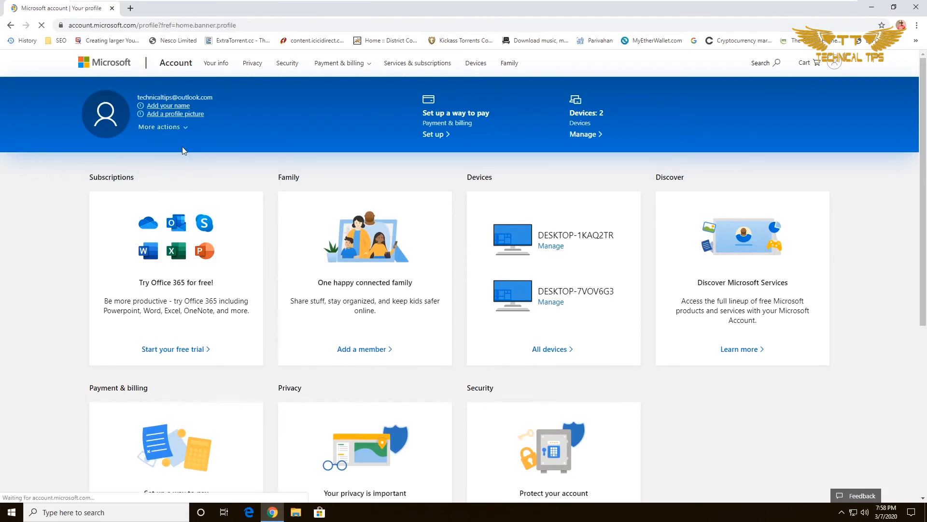
On the Your info page, choose Change for the account password.
{"action": "left_click", "coordinate": [216, 63]}
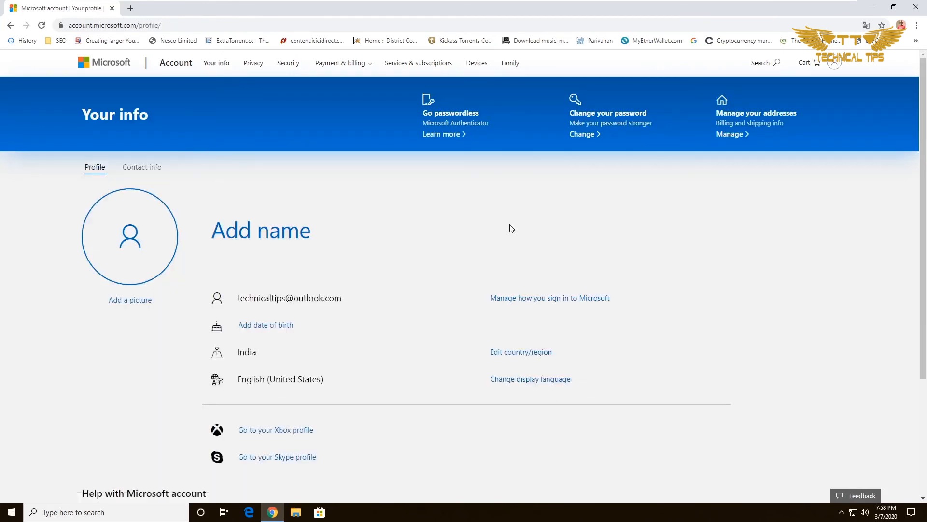
{"action": "mouse_move", "coordinate": [580, 134]}
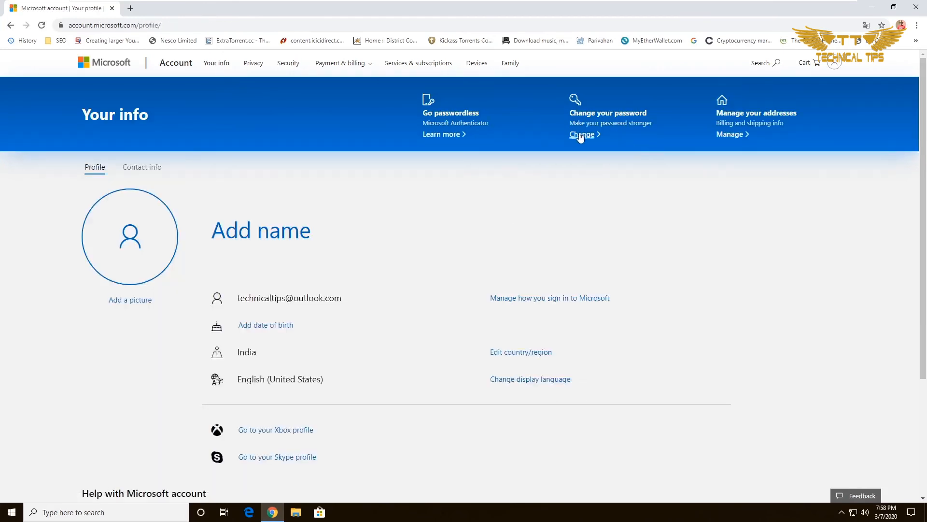
{"action": "mouse_move", "coordinate": [593, 126]}
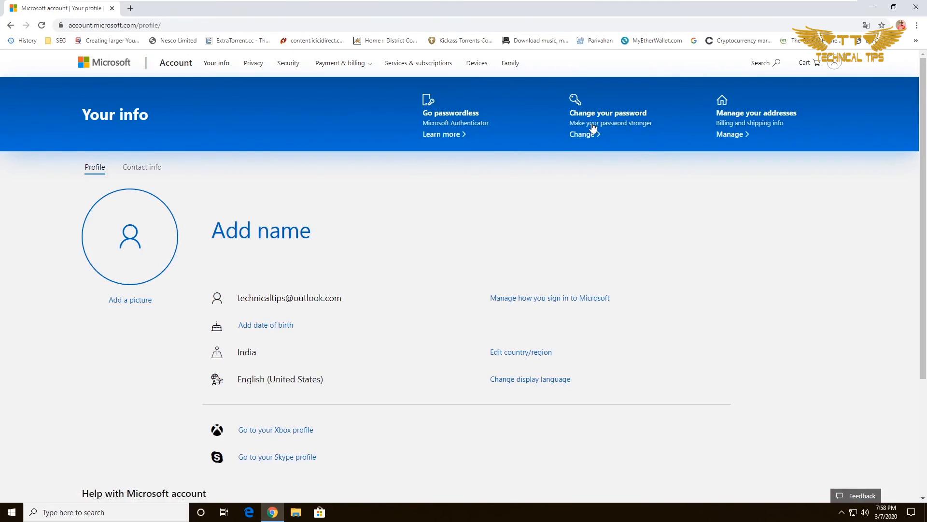
{"action": "mouse_move", "coordinate": [597, 145]}
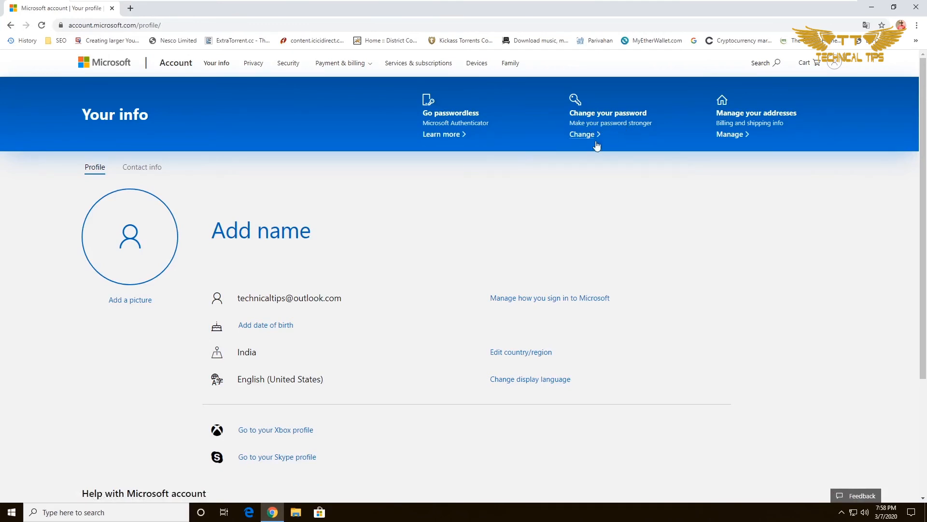
{"action": "mouse_move", "coordinate": [585, 144]}
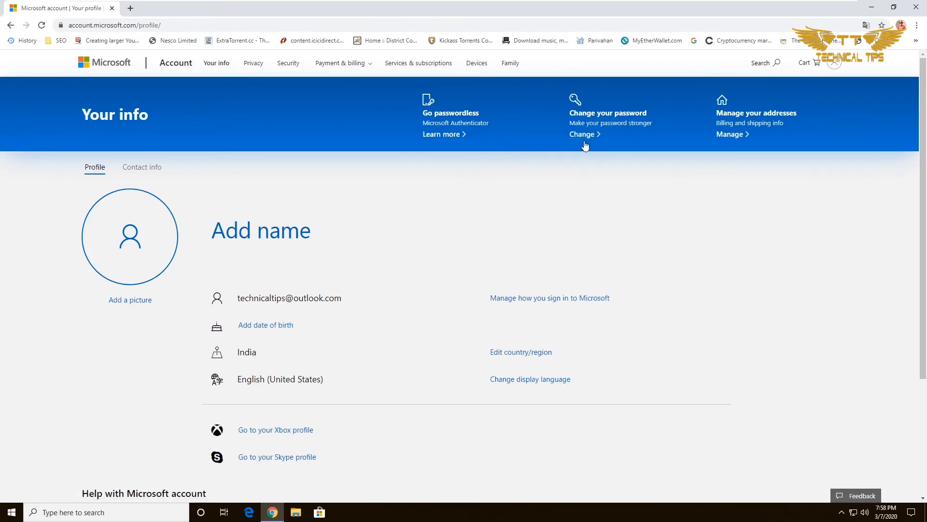
{"action": "mouse_move", "coordinate": [582, 135]}
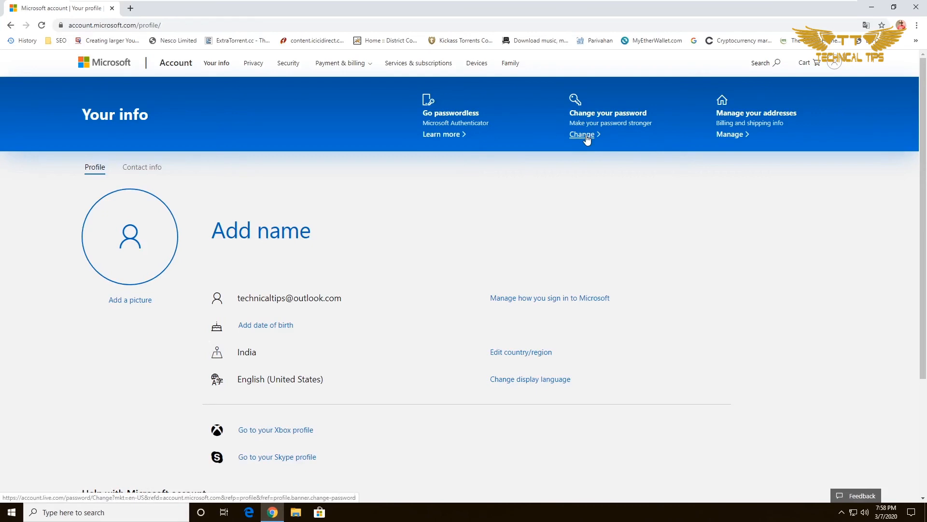
{"action": "left_click", "coordinate": [582, 134]}
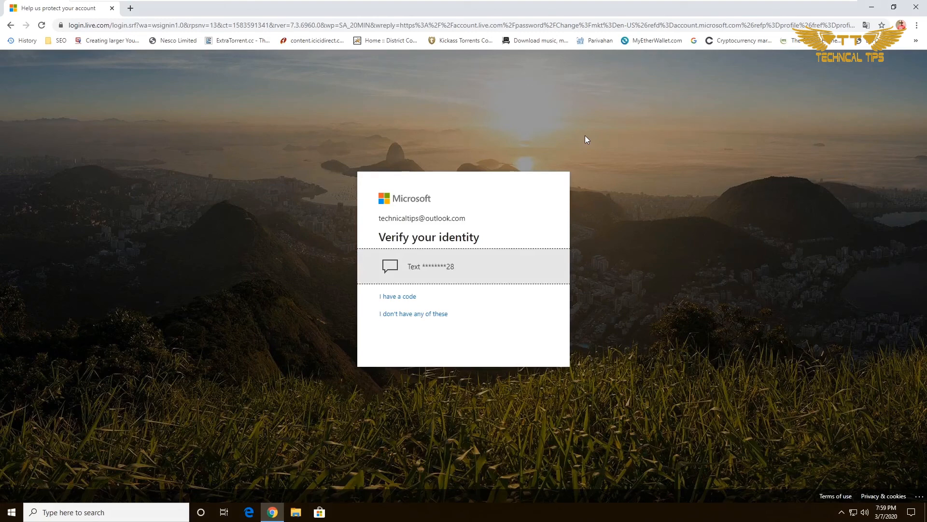
{"action": "mouse_move", "coordinate": [424, 269]}
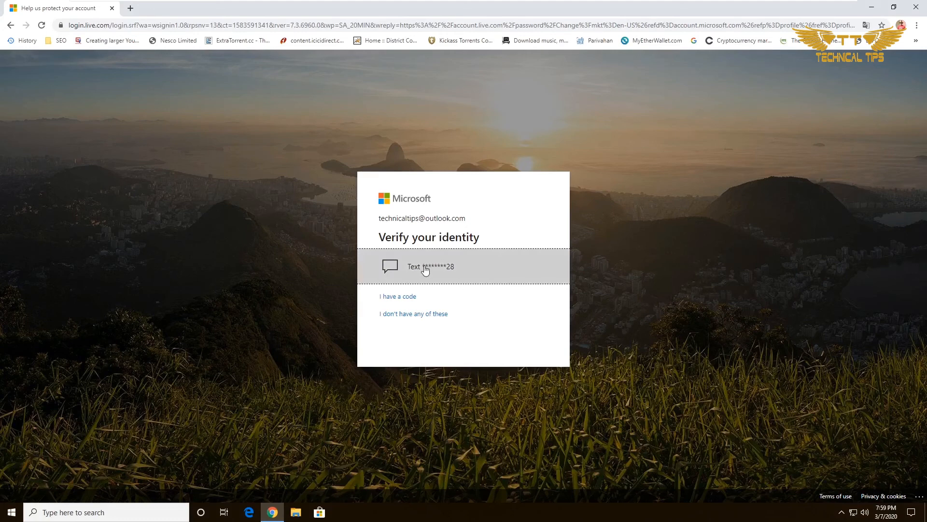
{"action": "mouse_move", "coordinate": [475, 265]}
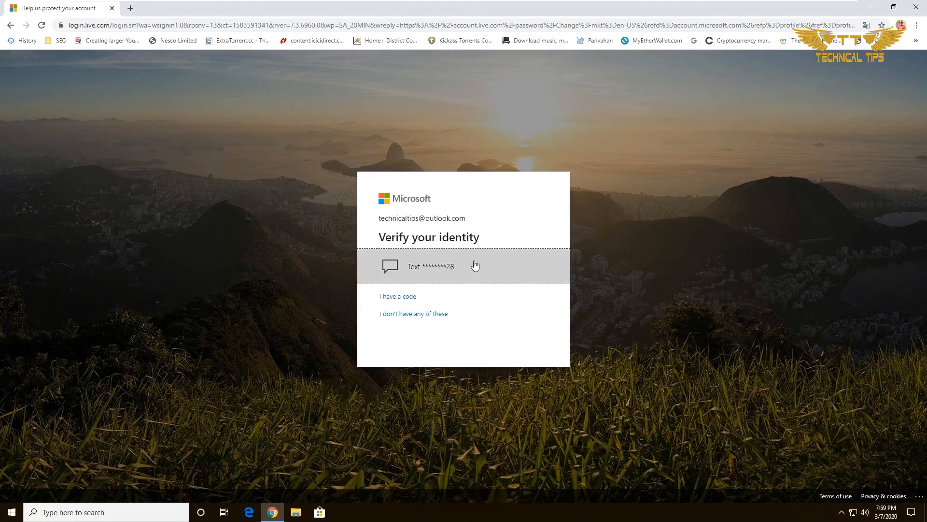
{"action": "mouse_move", "coordinate": [471, 271]}
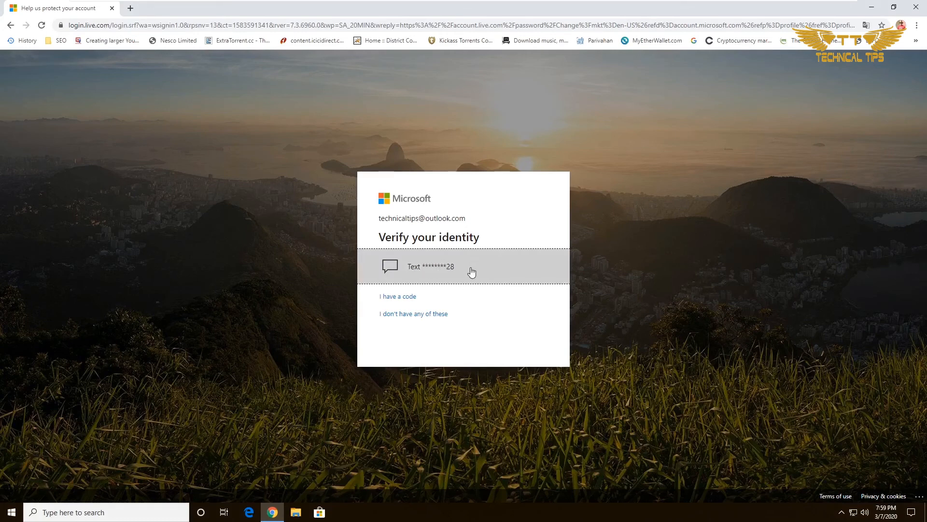
Request a verification text to the phone ending in 6728.
{"action": "left_click", "coordinate": [430, 266]}
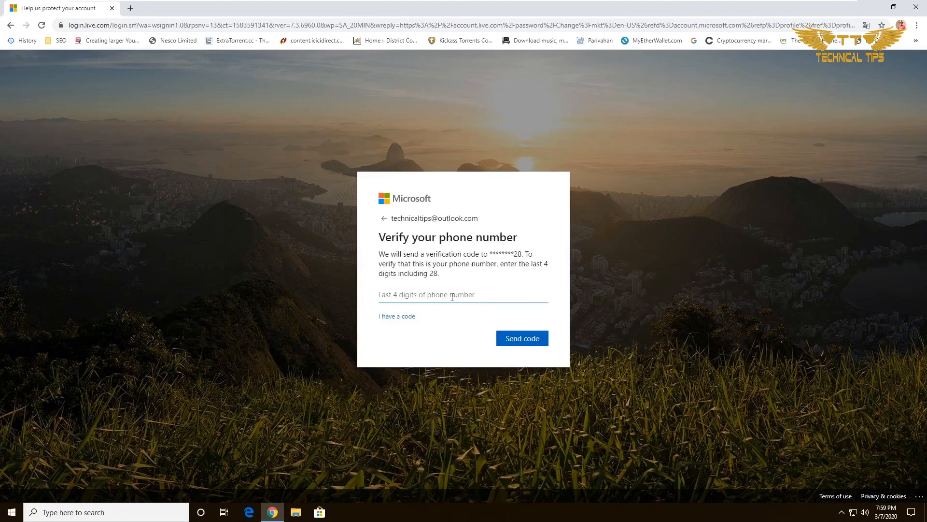
{"action": "type", "text": "6728"}
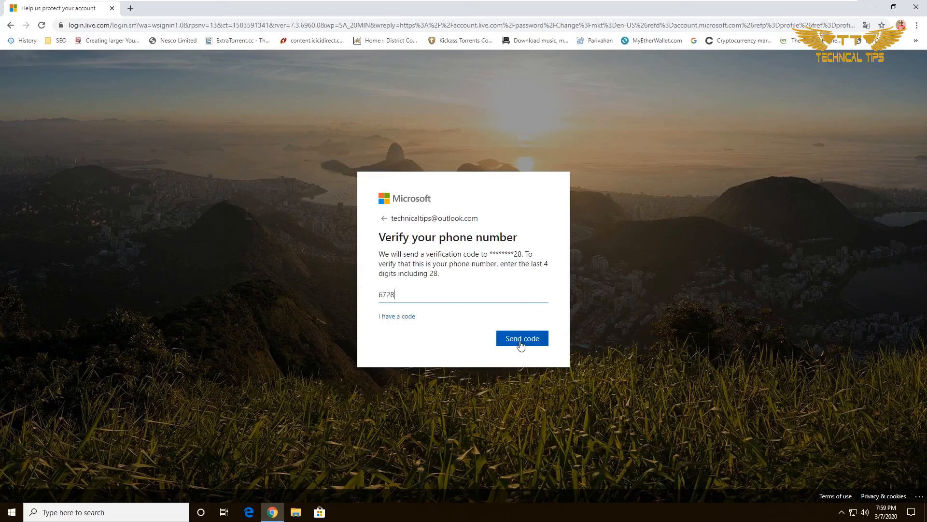
{"action": "left_click", "coordinate": [521, 338]}
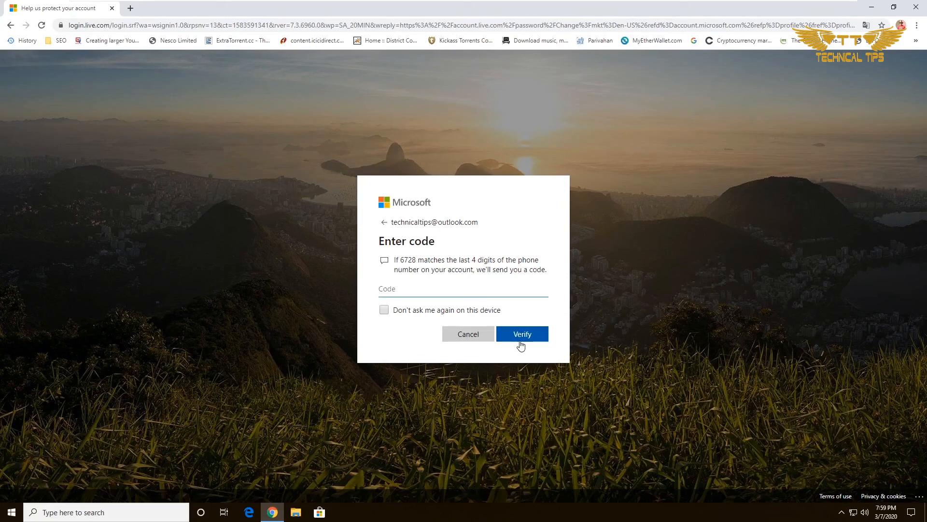
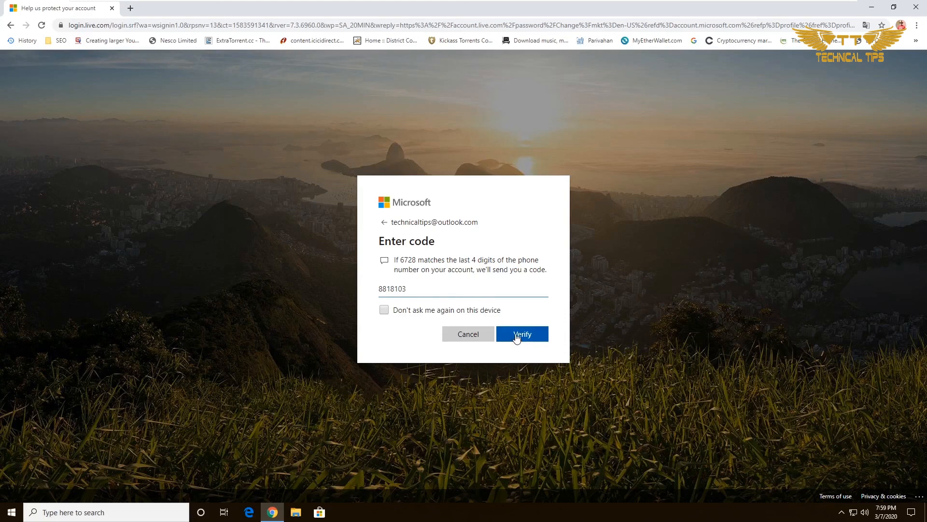
{"action": "left_click", "coordinate": [521, 334]}
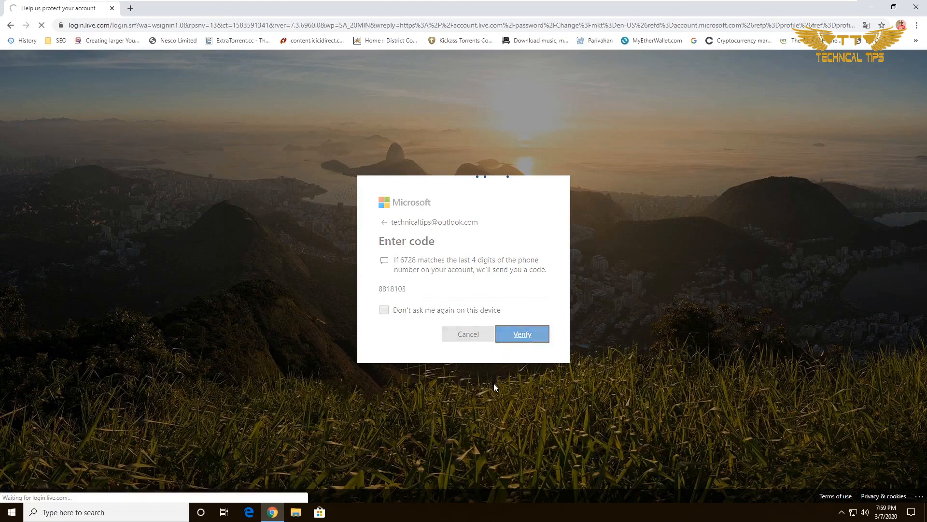
Continue past verification and tick 'Make me change my password every 72 days'.
{"action": "left_click", "coordinate": [522, 334]}
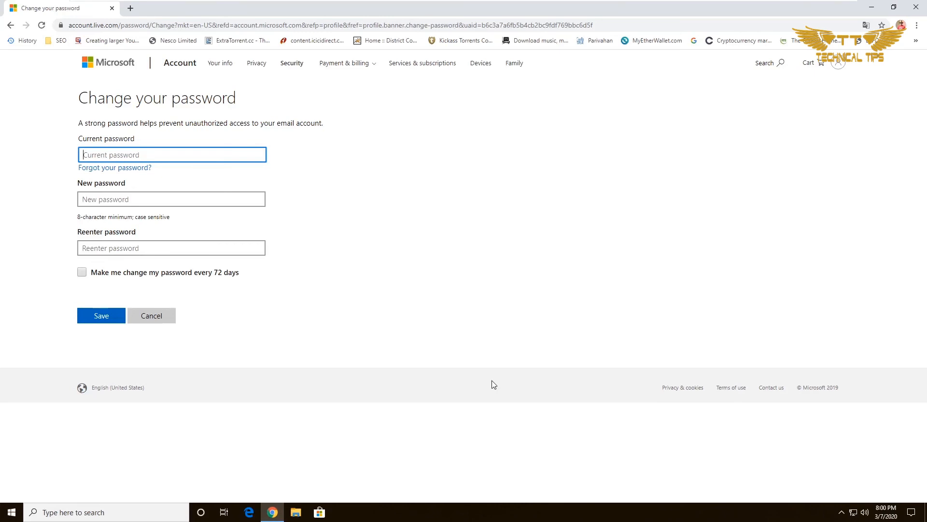
{"action": "mouse_move", "coordinate": [163, 204]}
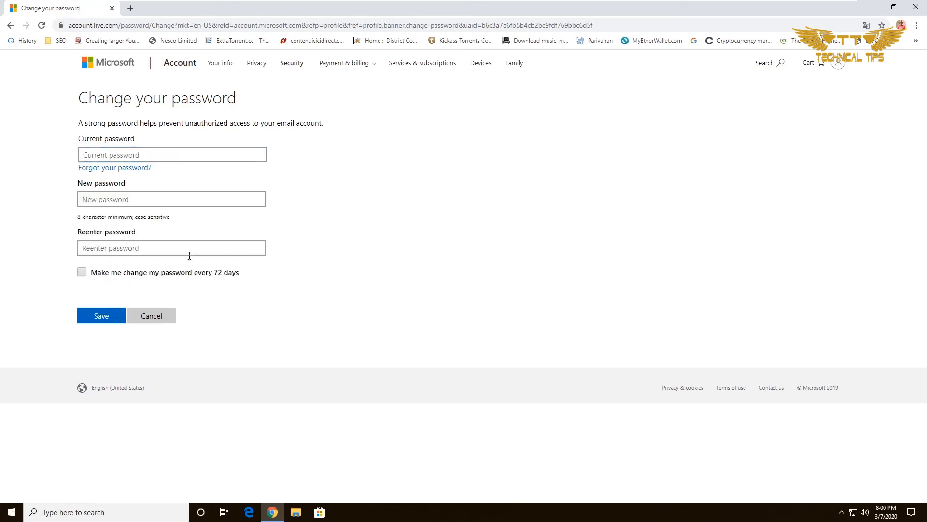
{"action": "mouse_move", "coordinate": [301, 301]}
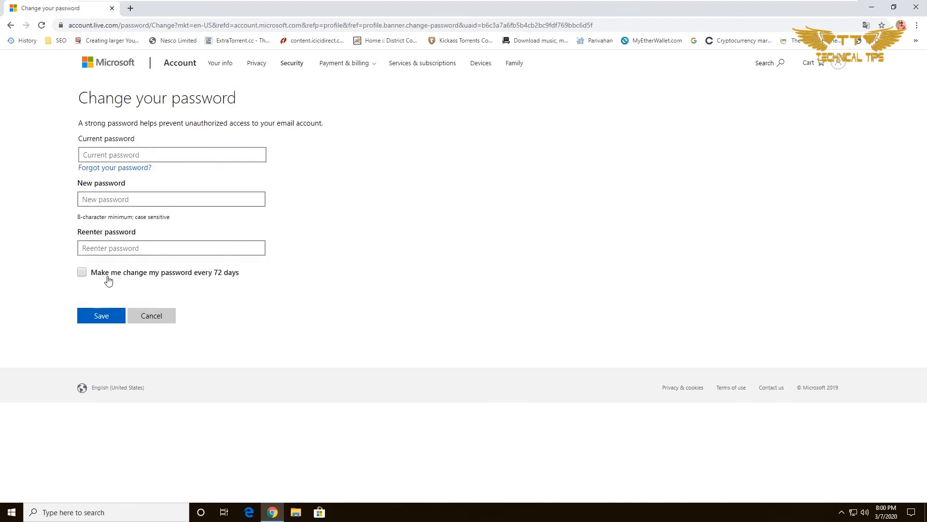
{"action": "mouse_move", "coordinate": [172, 285]}
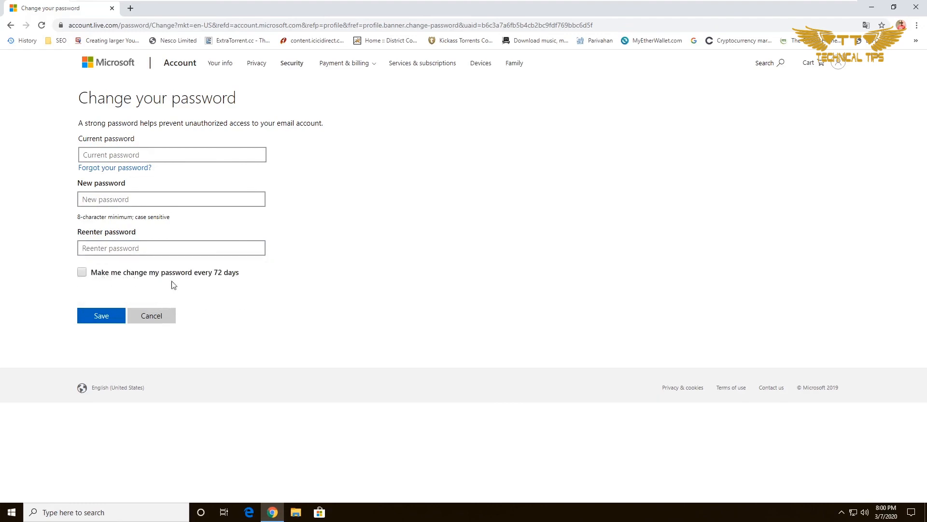
{"action": "mouse_move", "coordinate": [238, 285]}
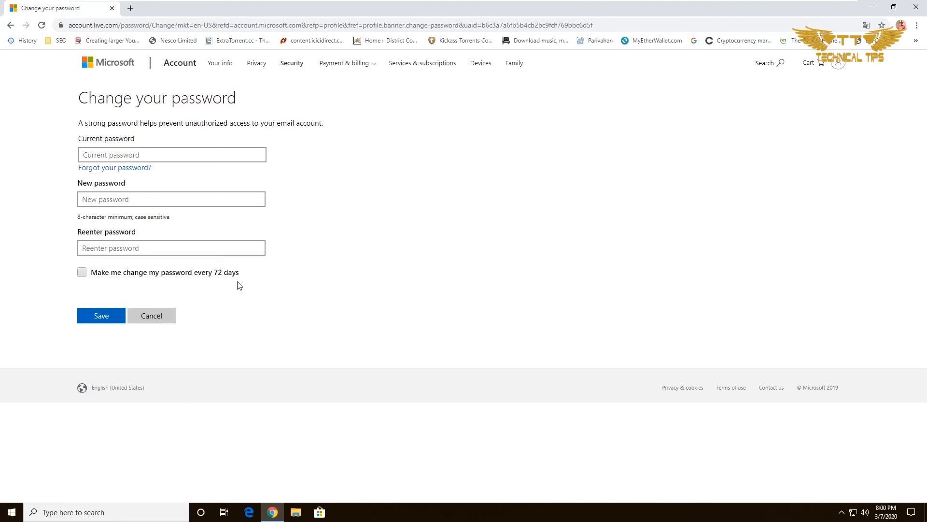
{"action": "mouse_move", "coordinate": [87, 279]}
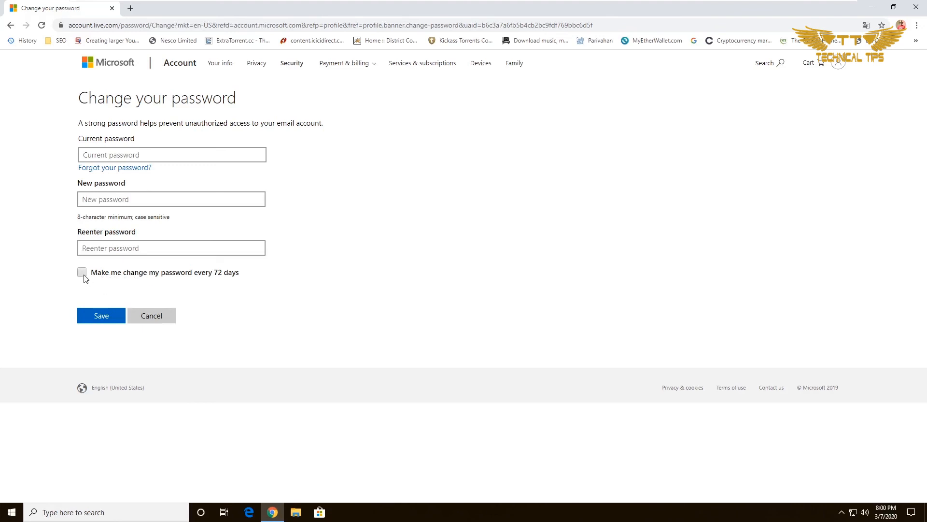
{"action": "left_click", "coordinate": [82, 272]}
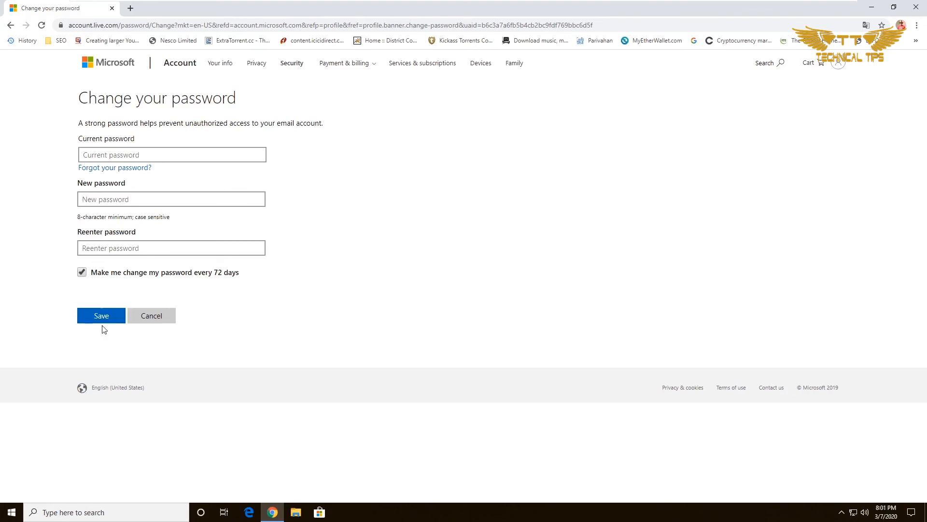